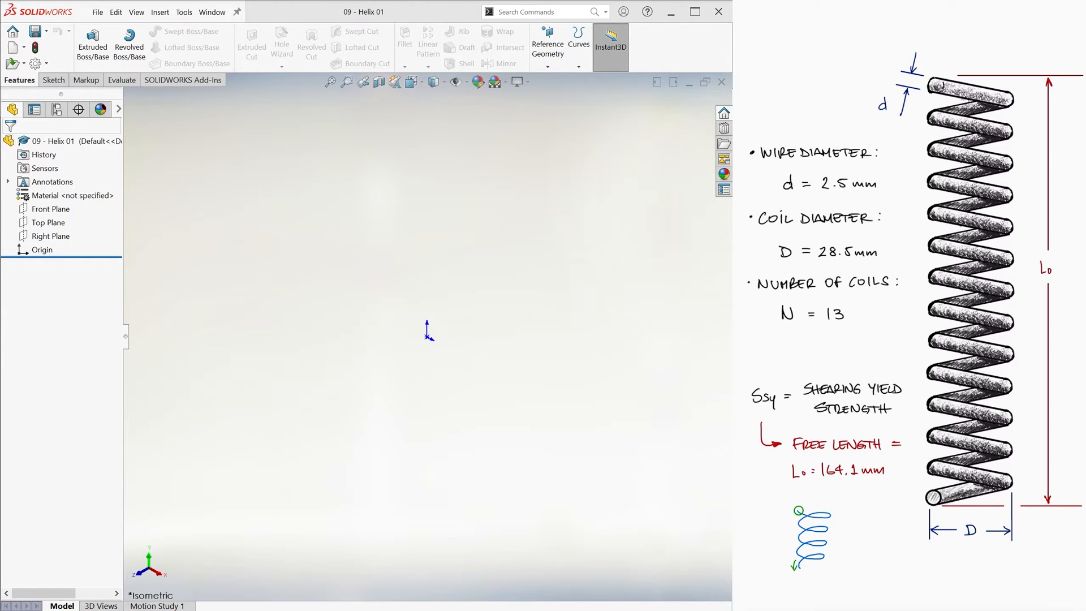
# Step: Insert a Helix/Spiral and sketch its base circle centred on the origin on Top Plane
pyautogui.click(160, 12)
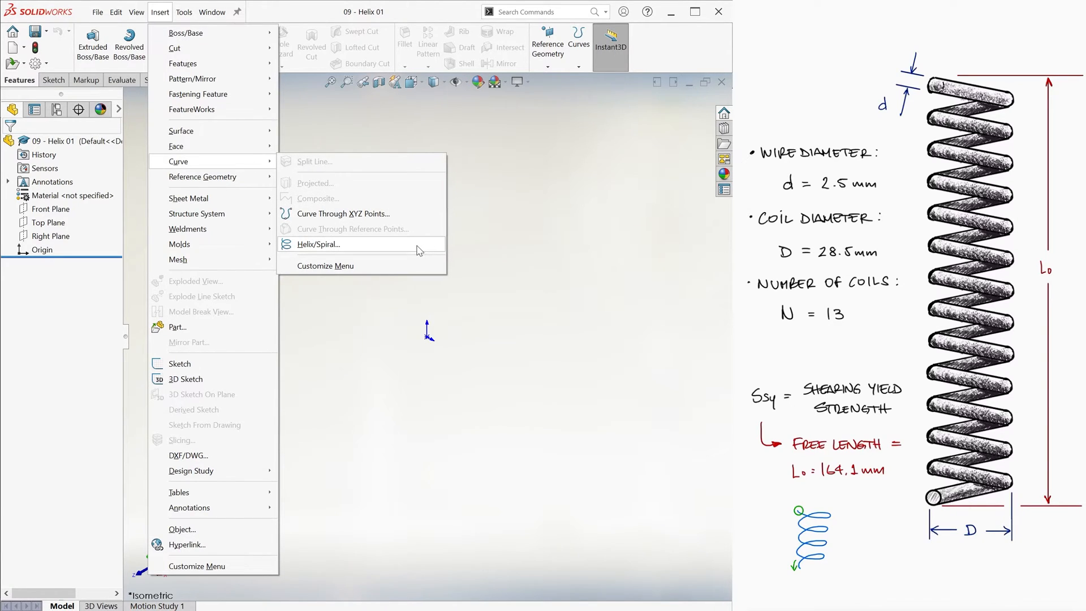
pyautogui.click(318, 244)
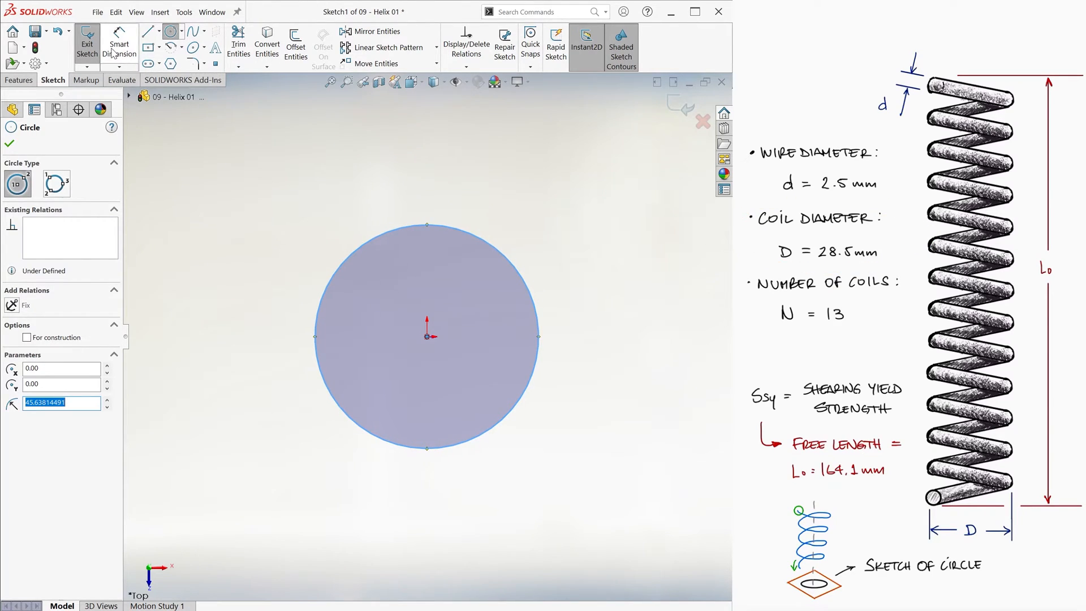
# Step: Dimension the helix base circle with Smart Dimension to a 28.5 mm diameter
pyautogui.click(119, 44)
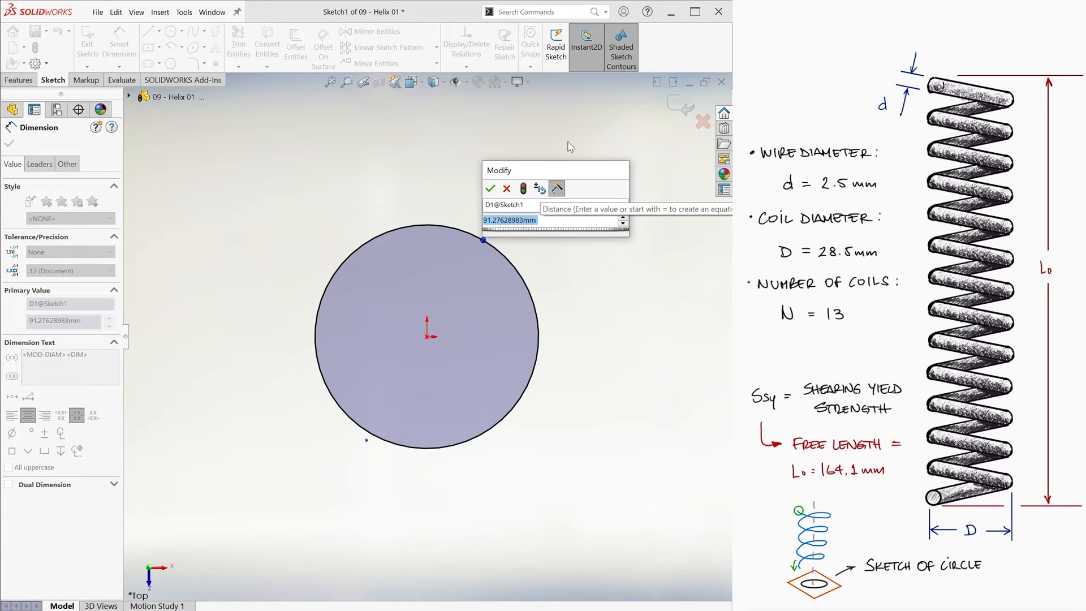
pyautogui.write('28.5')
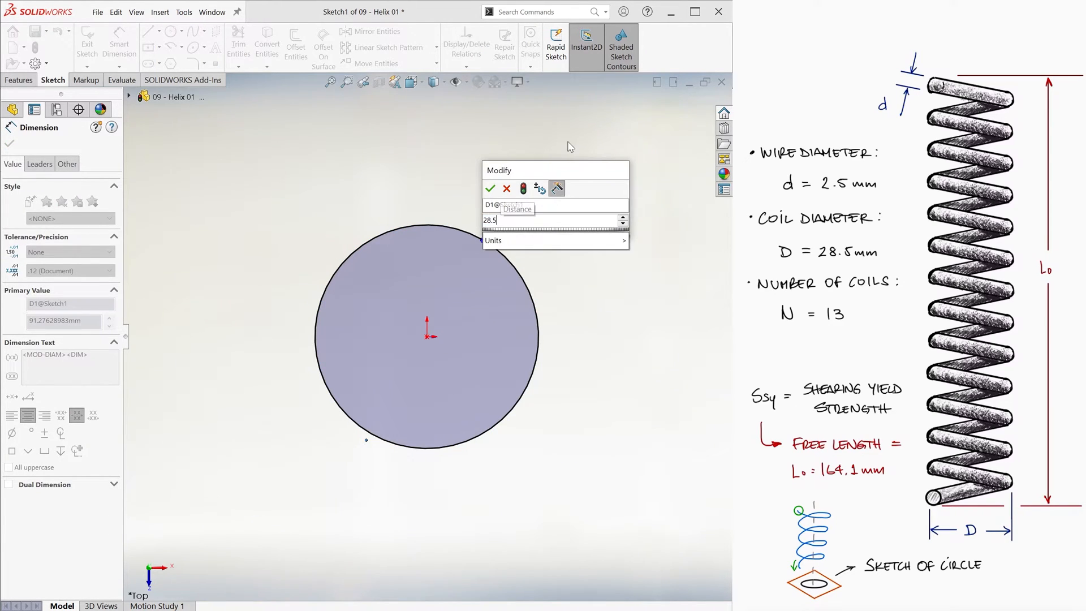
pyautogui.click(491, 189)
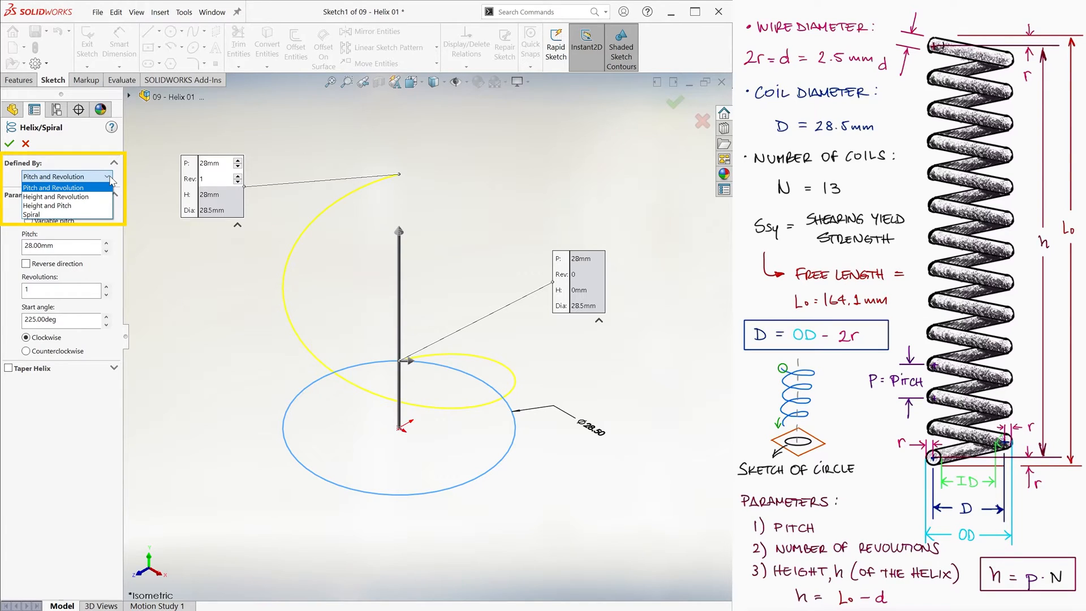
pyautogui.moveTo(55, 196)
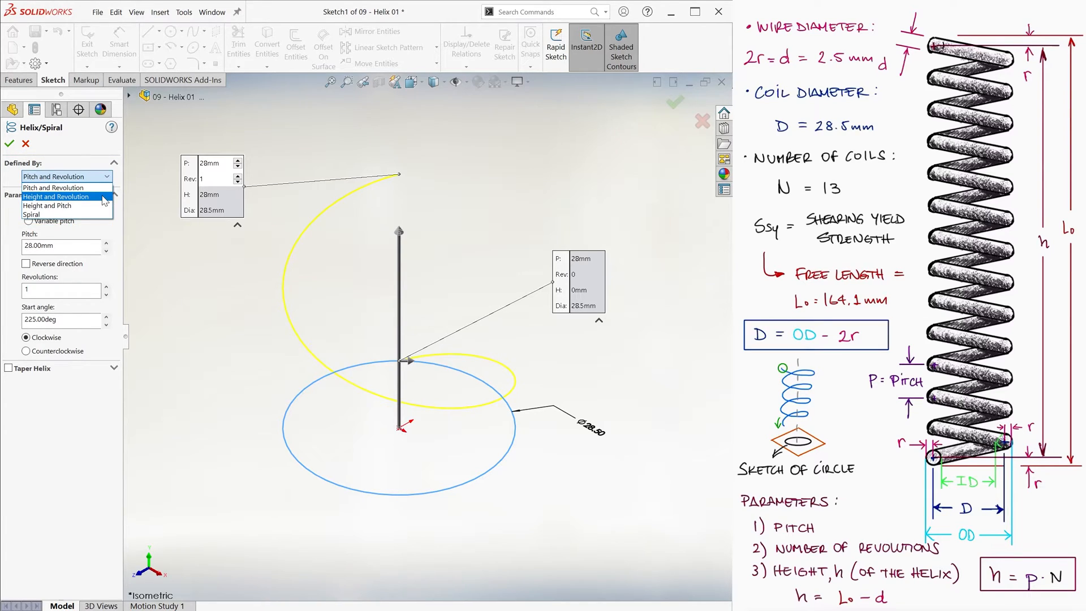
# Step: Define the helix by Height and Revolution, 161.6 mm tall
pyautogui.click(56, 196)
pyautogui.write('161.6')
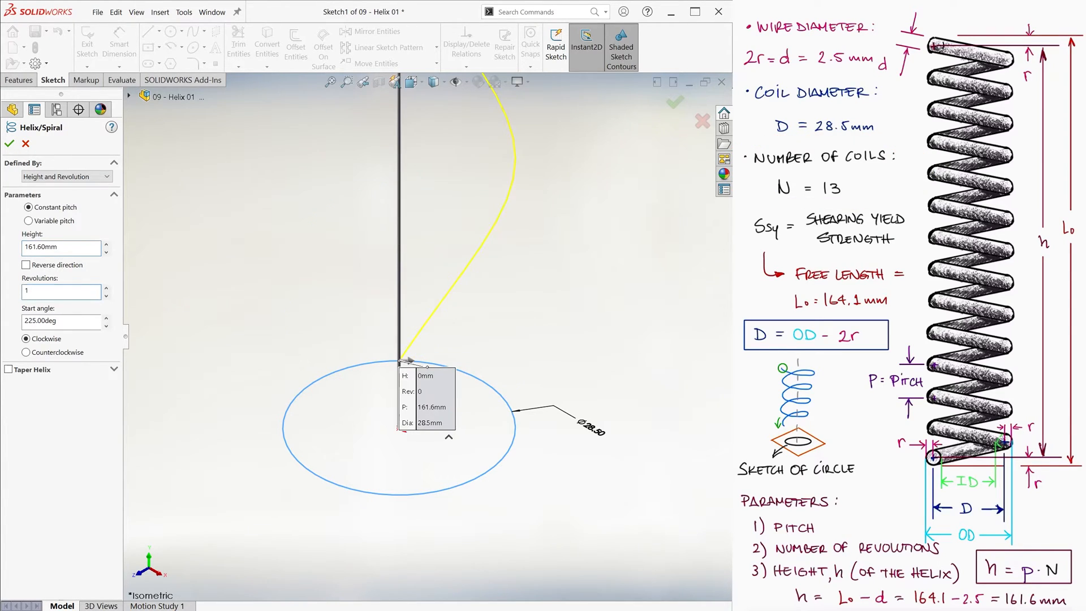
pyautogui.click(10, 144)
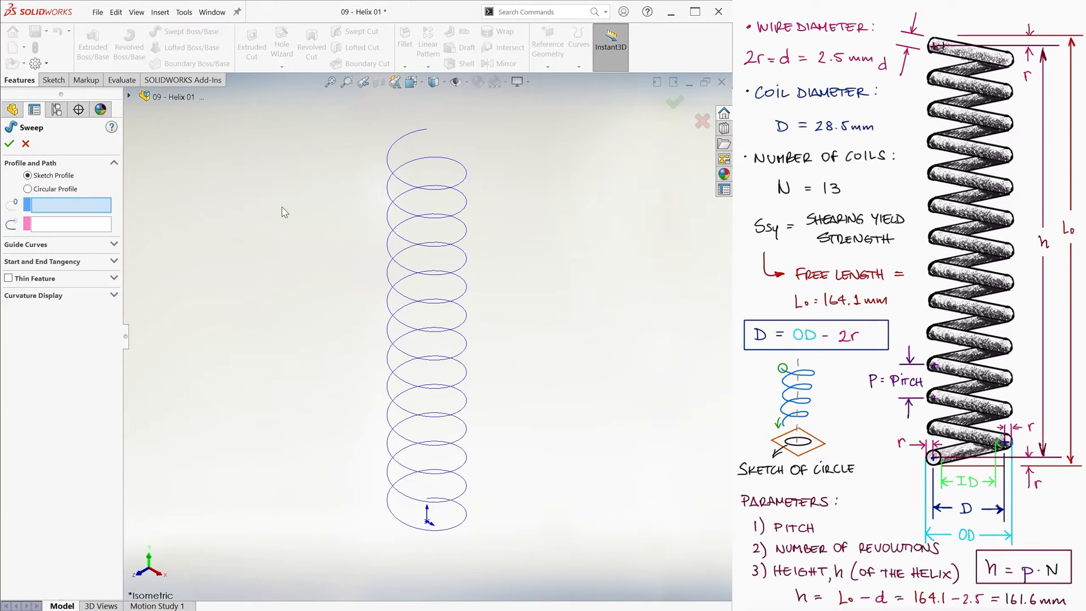
# Step: Sweep a circular wire profile along the 13-revolution Helix/Spiral1 to form the coil
pyautogui.click(28, 188)
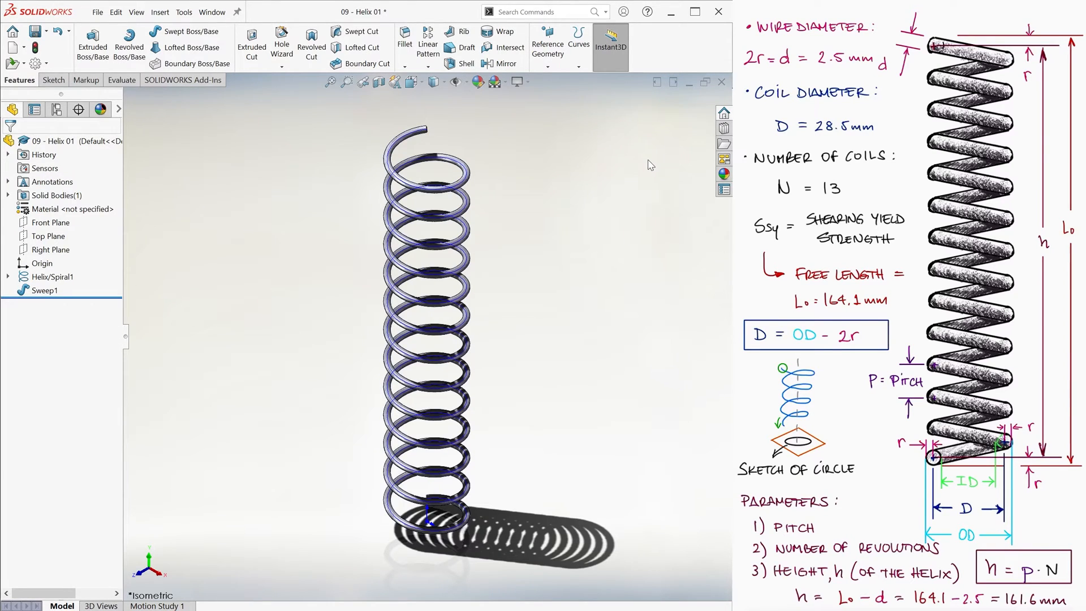
# Step: Switch to the Front view and delete Sweep1, keeping only the helix curve
pyautogui.press('ctrl+1')
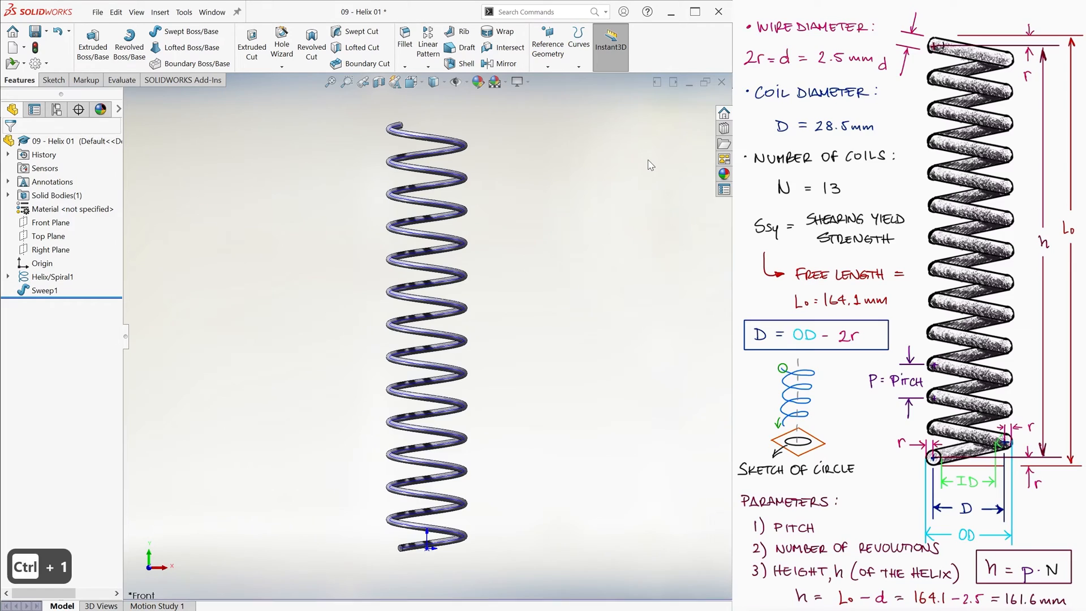
pyautogui.click(401, 546)
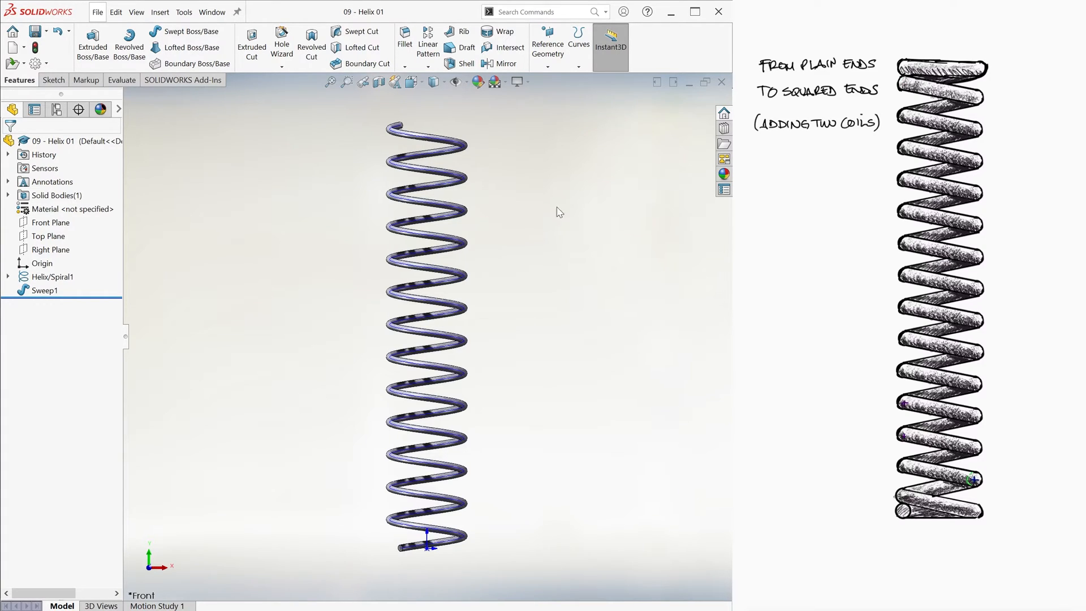
pyautogui.click(56, 32)
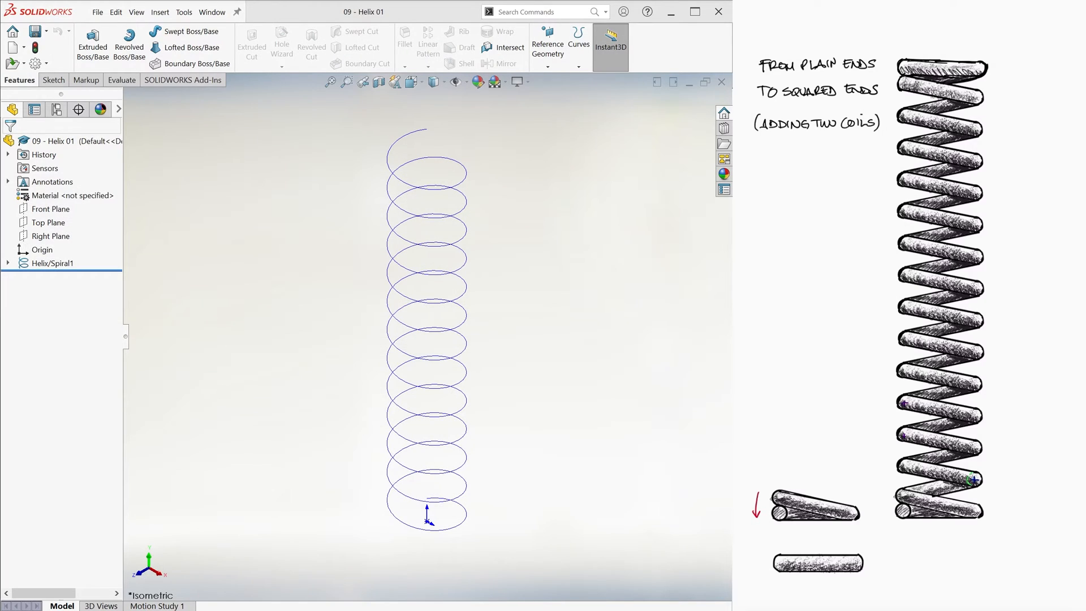
# Step: Start a second Helix/Spiral on Top Plane from a Ø28.5 circle at the origin
pyautogui.click(160, 12)
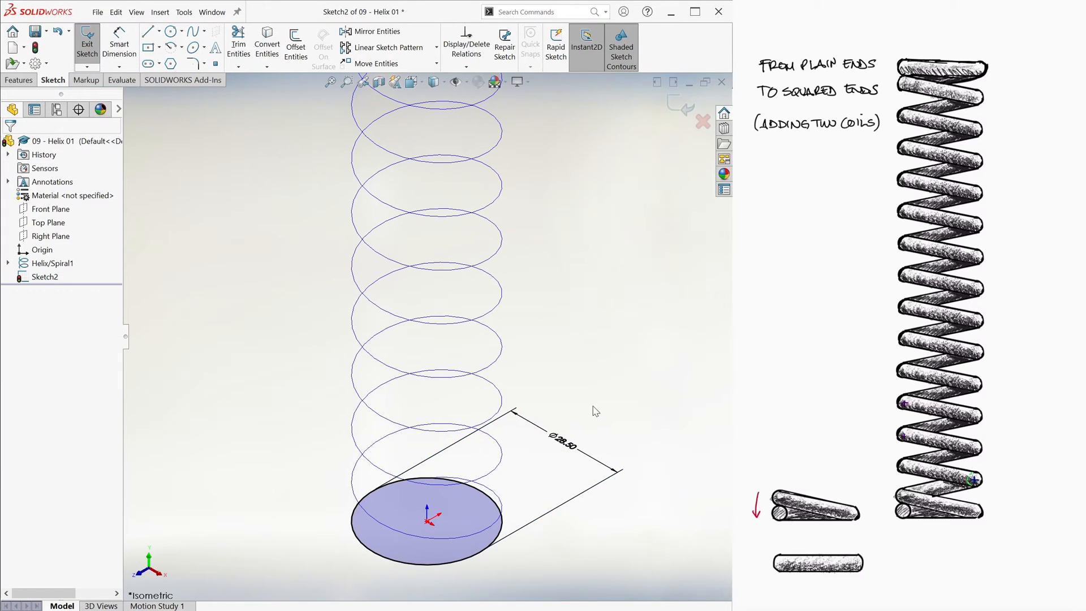
pyautogui.moveTo(617, 365)
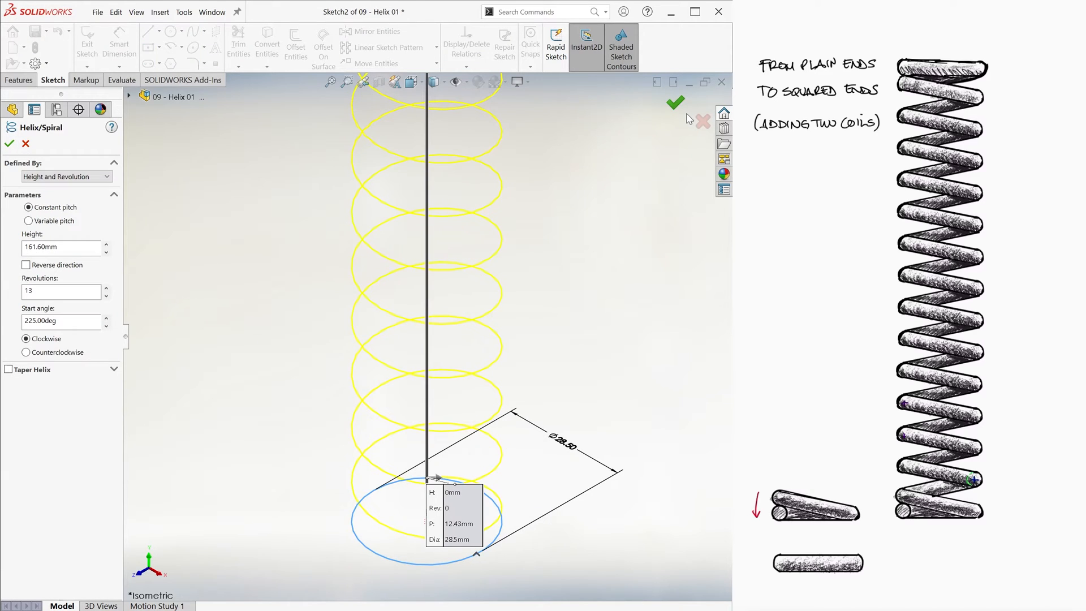
# Step: Make Helix/Spiral2 reversed, counterclockwise, 1 revolution, defined by pitch at 2.51 mm
pyautogui.click(27, 265)
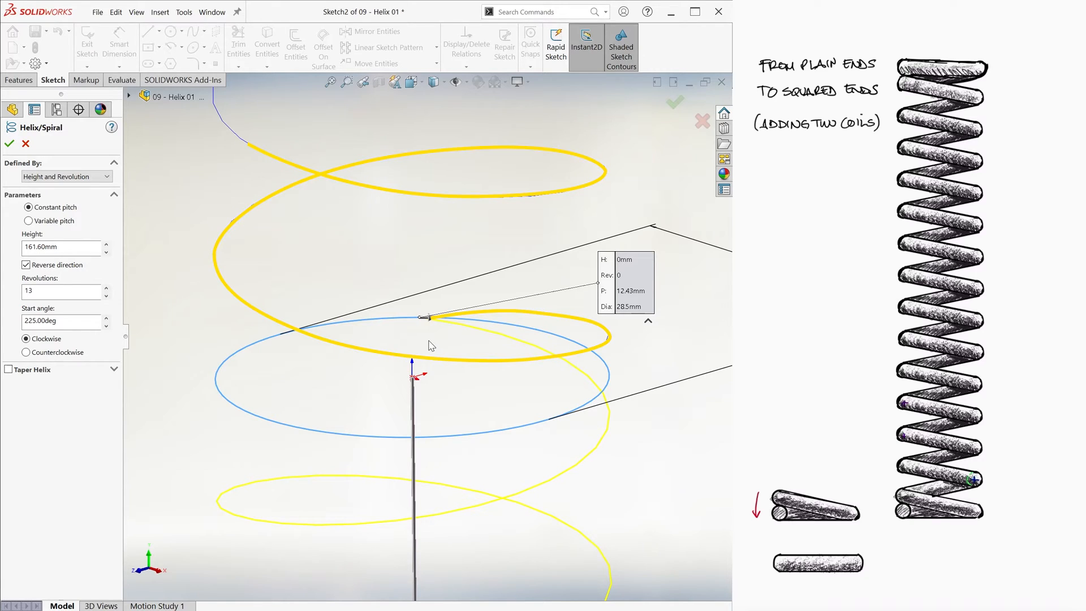
pyautogui.click(26, 353)
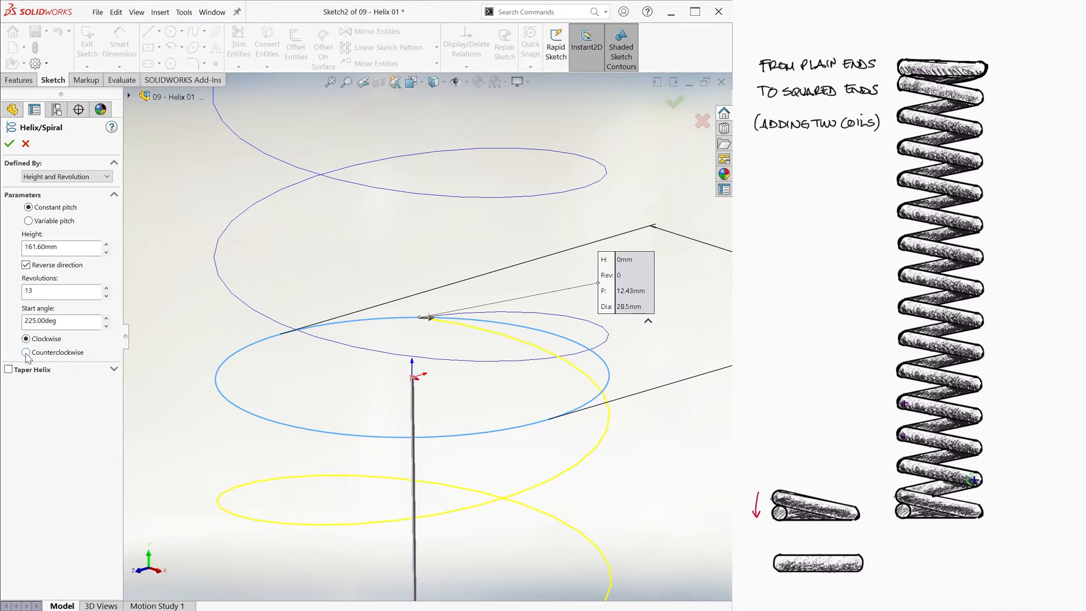
pyautogui.click(26, 351)
pyautogui.write('1')
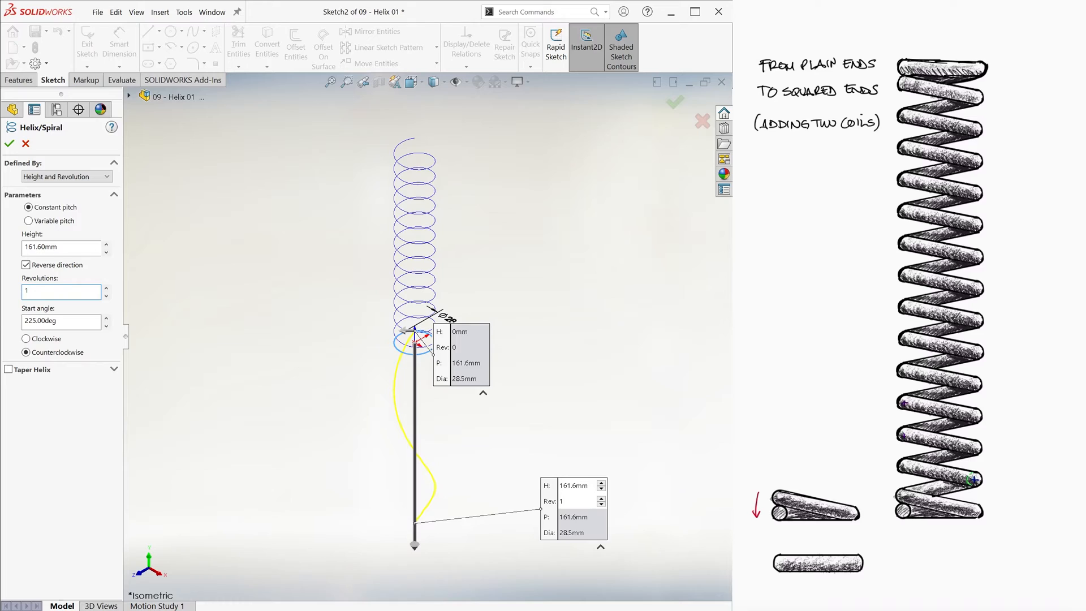
pyautogui.click(61, 291)
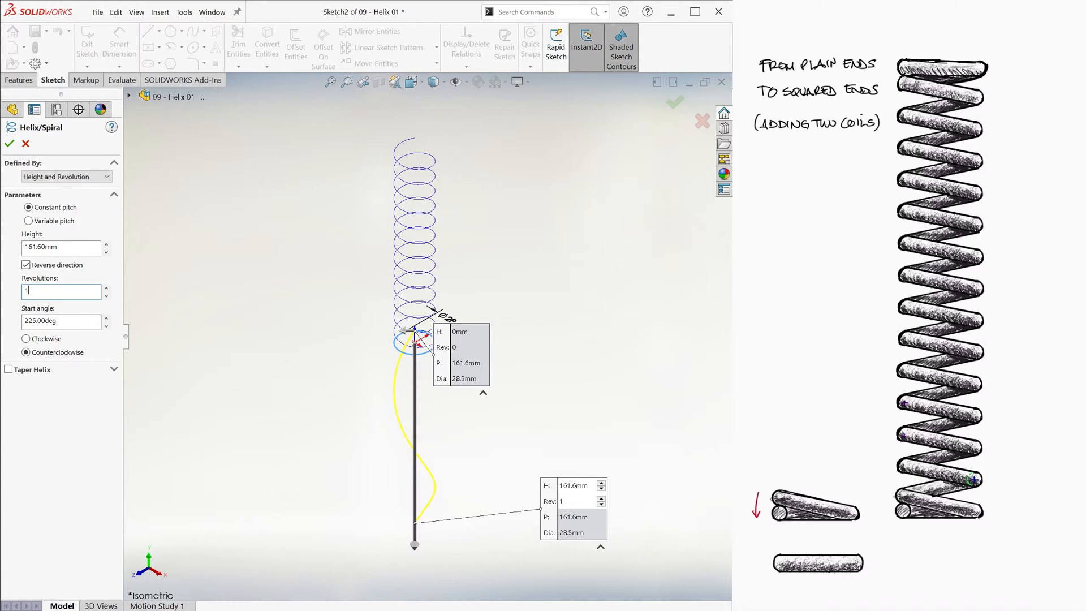
pyautogui.click(65, 176)
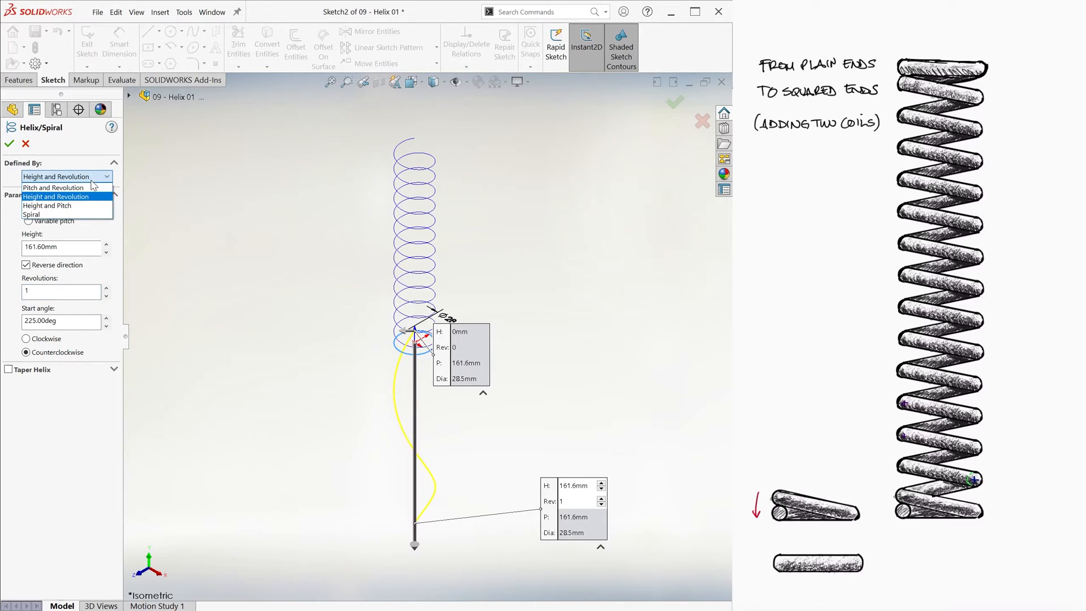
pyautogui.click(54, 187)
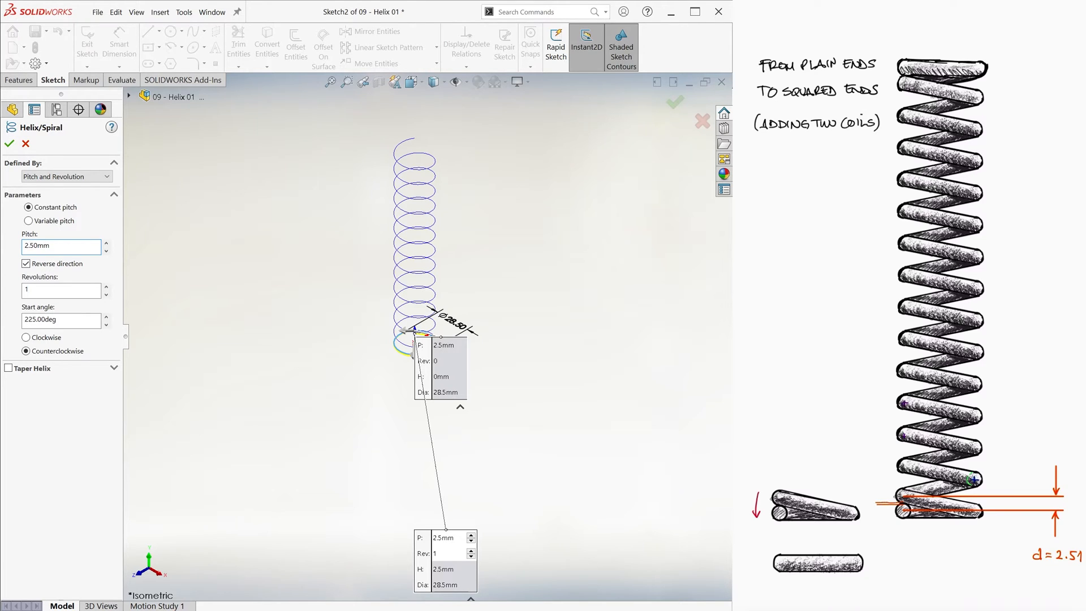
pyautogui.write('2.51mm')
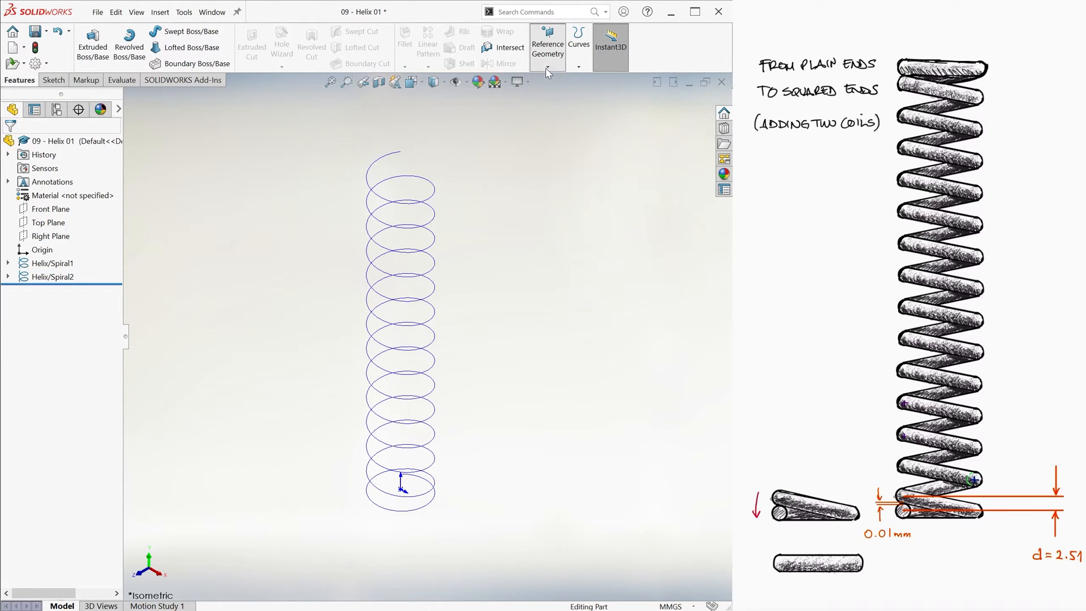
# Step: Create Plane1 offset 161.60 mm from Top Plane
pyautogui.click(546, 47)
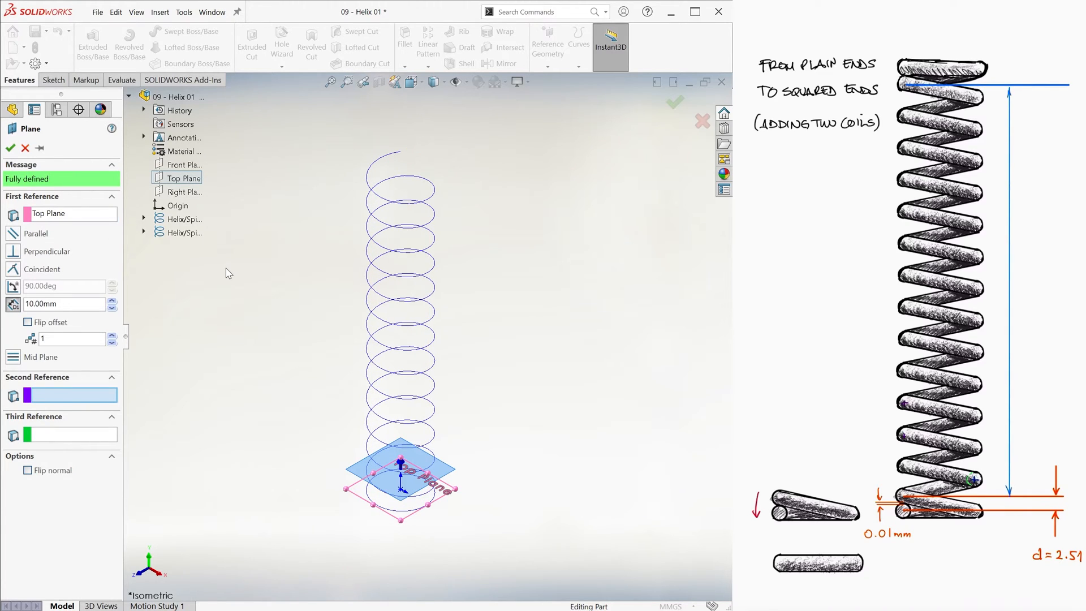
pyautogui.write('161.60mm')
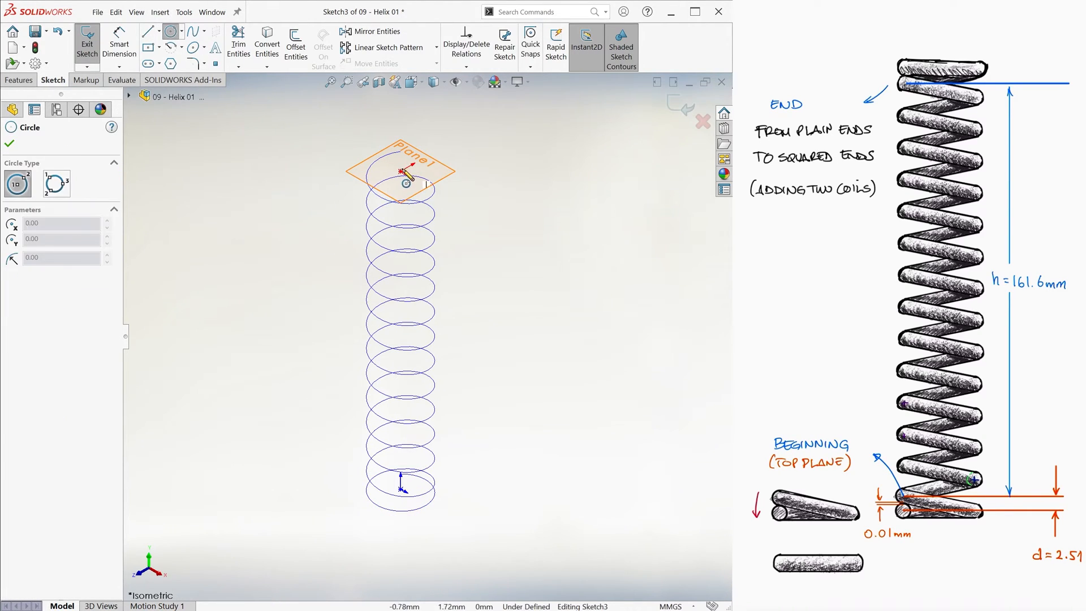
# Step: Sketch a dimensioned circle on Plane1 and make it a one-turn, 2.51 mm pitch clockwise helix
pyautogui.click(415, 164)
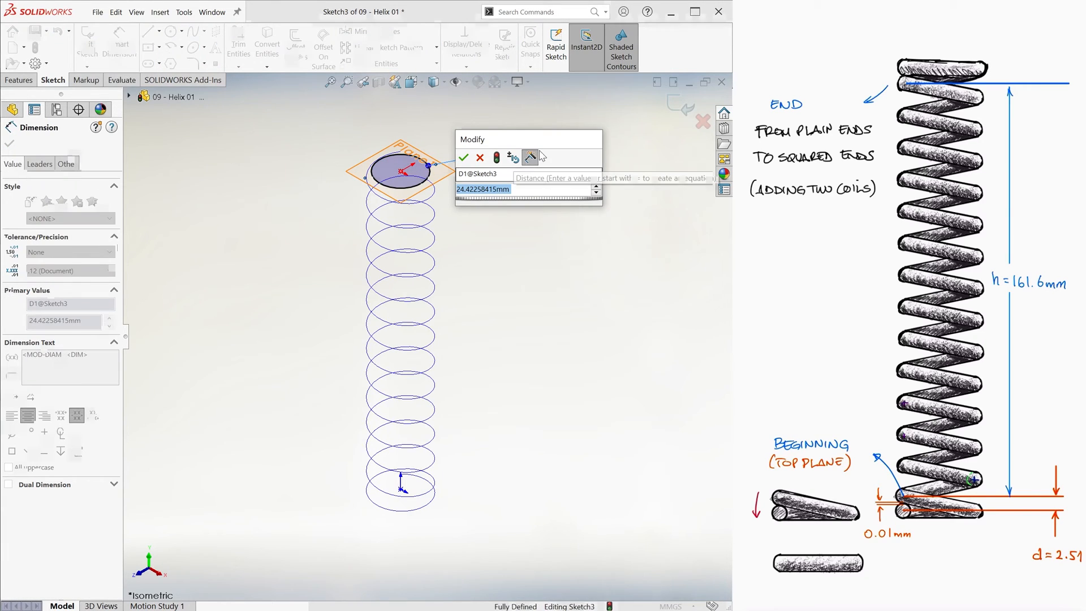
pyautogui.click(464, 157)
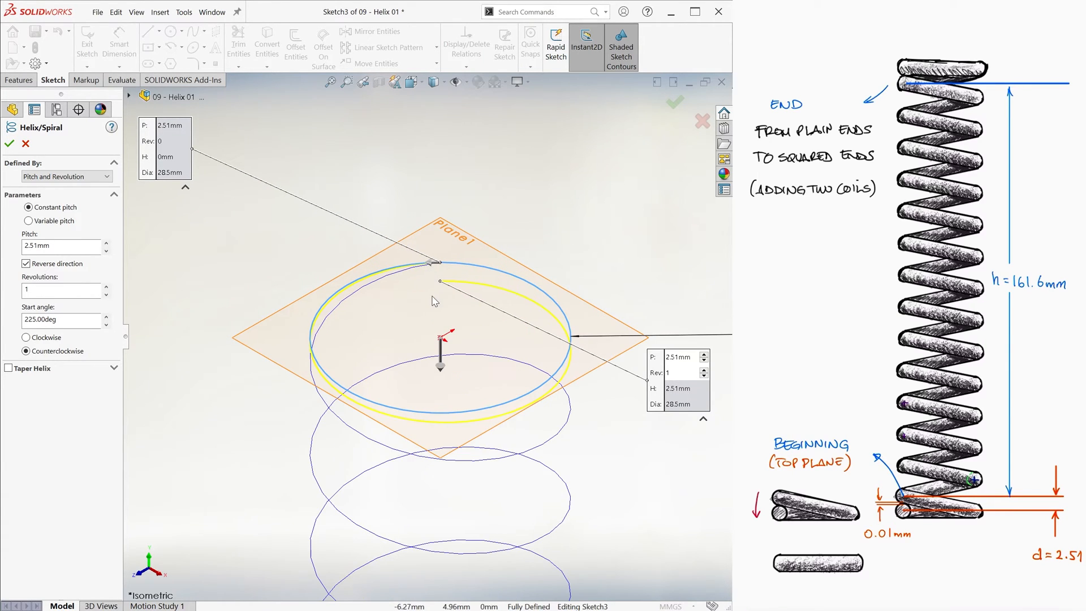
pyautogui.moveTo(431, 309)
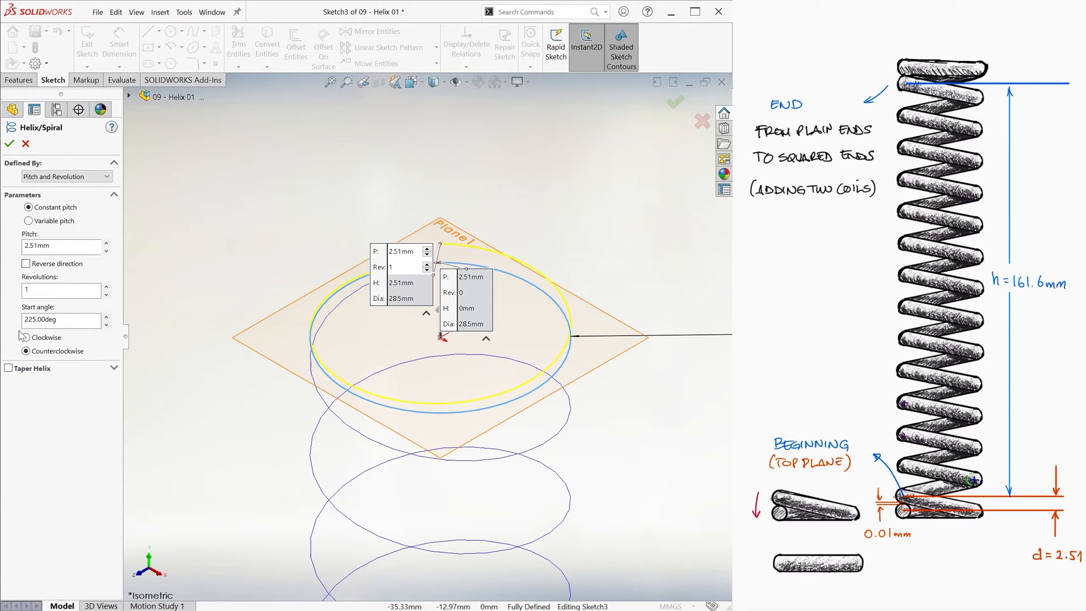
pyautogui.click(28, 337)
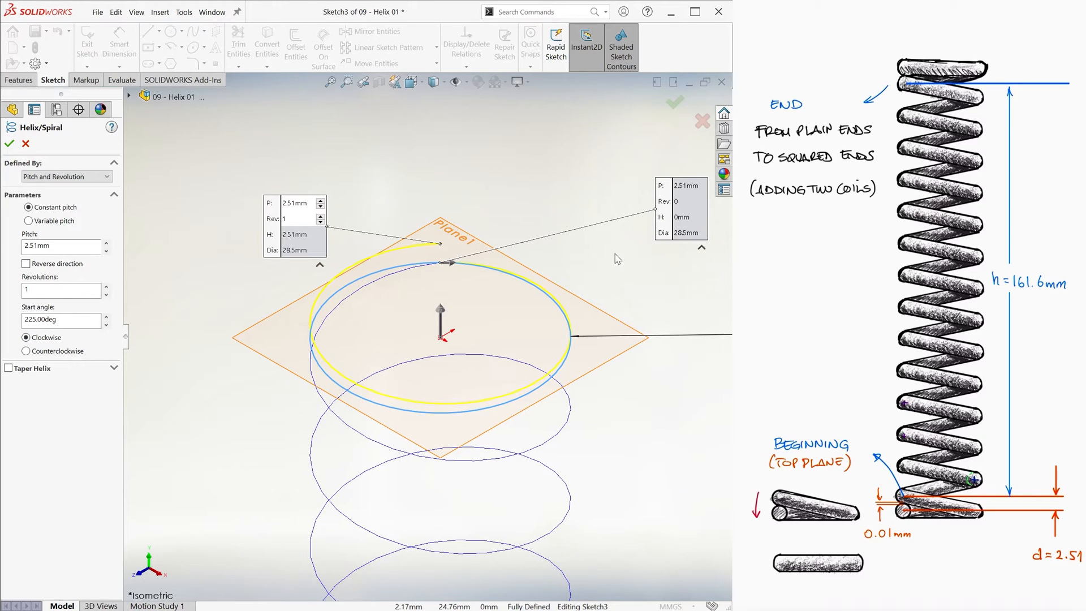
pyautogui.moveTo(621, 238)
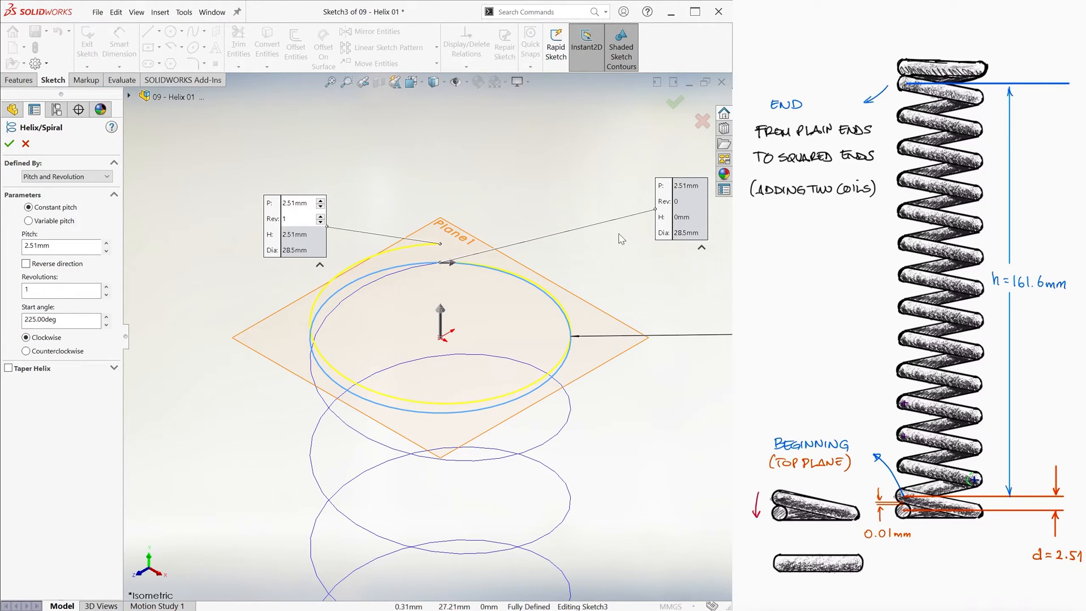
pyautogui.click(10, 143)
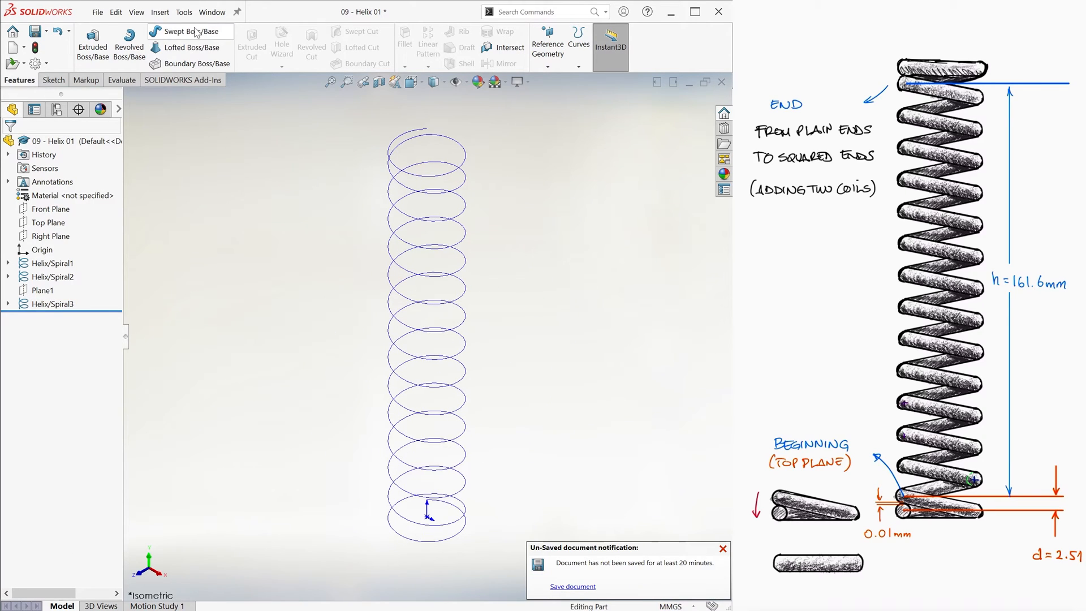
# Step: Join the three helices into CompCurve1 and sweep a 2.5 mm circular profile along it
pyautogui.click(578, 44)
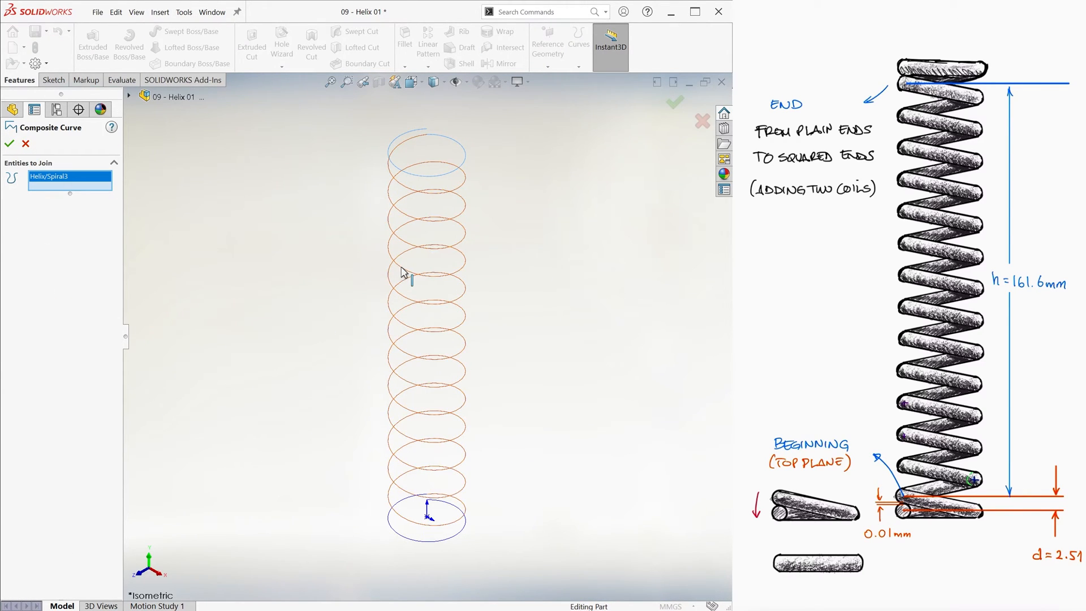
pyautogui.click(10, 143)
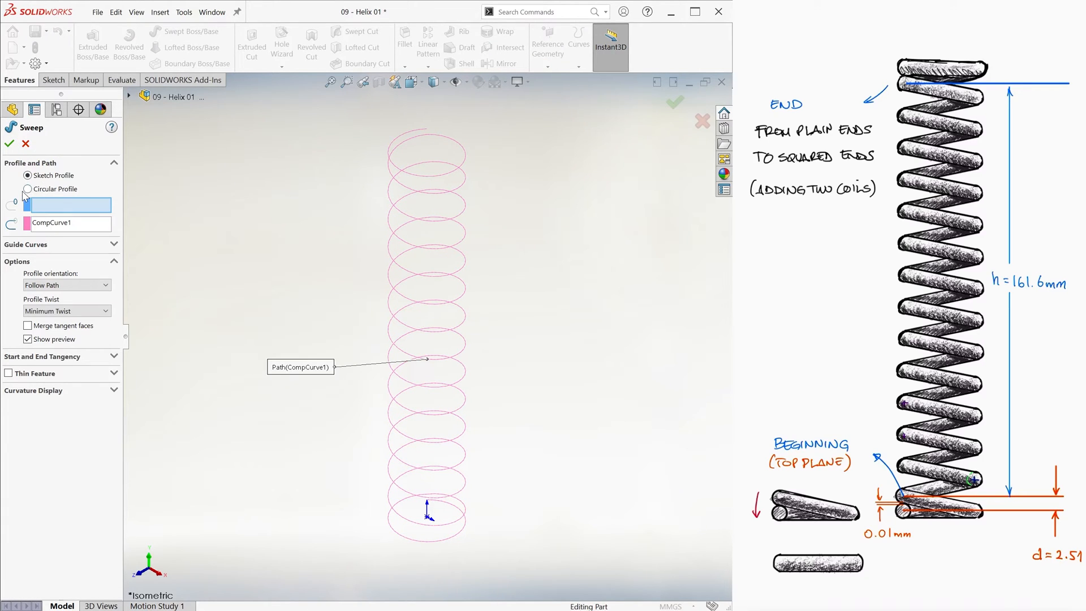
pyautogui.click(28, 189)
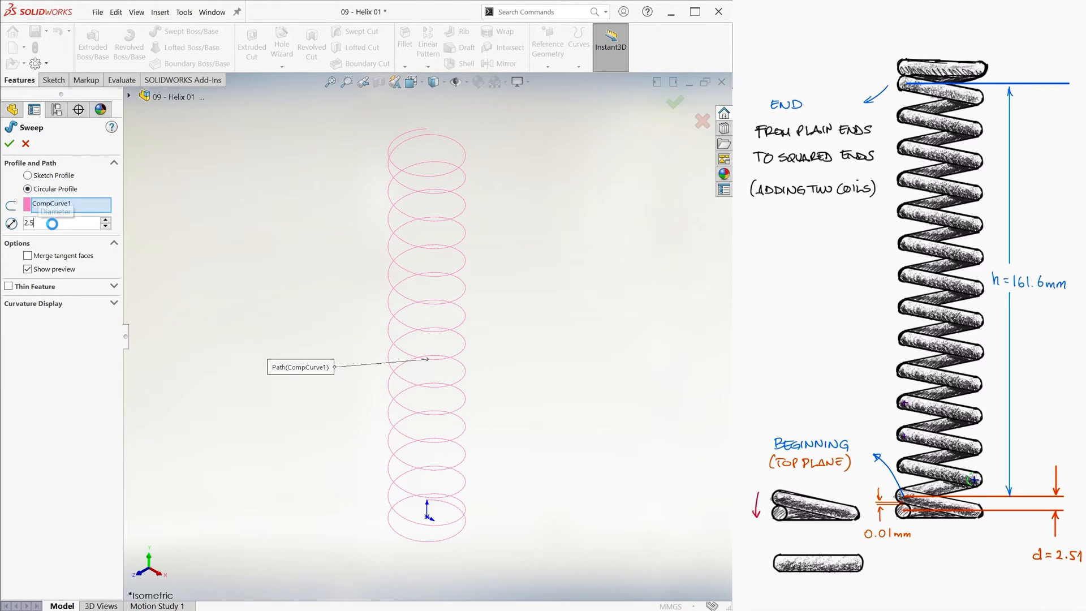
pyautogui.click(10, 143)
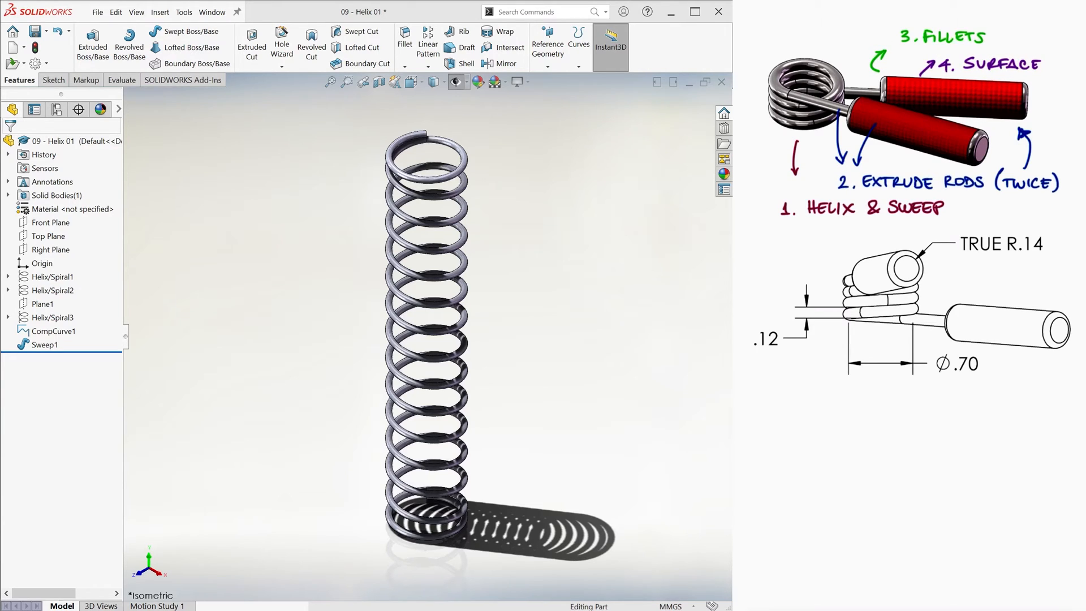
# Step: Create a 0.70 in helix: 0.12 in pitch, 3.41666 revolutions, 225° start, clockwise
pyautogui.click(160, 12)
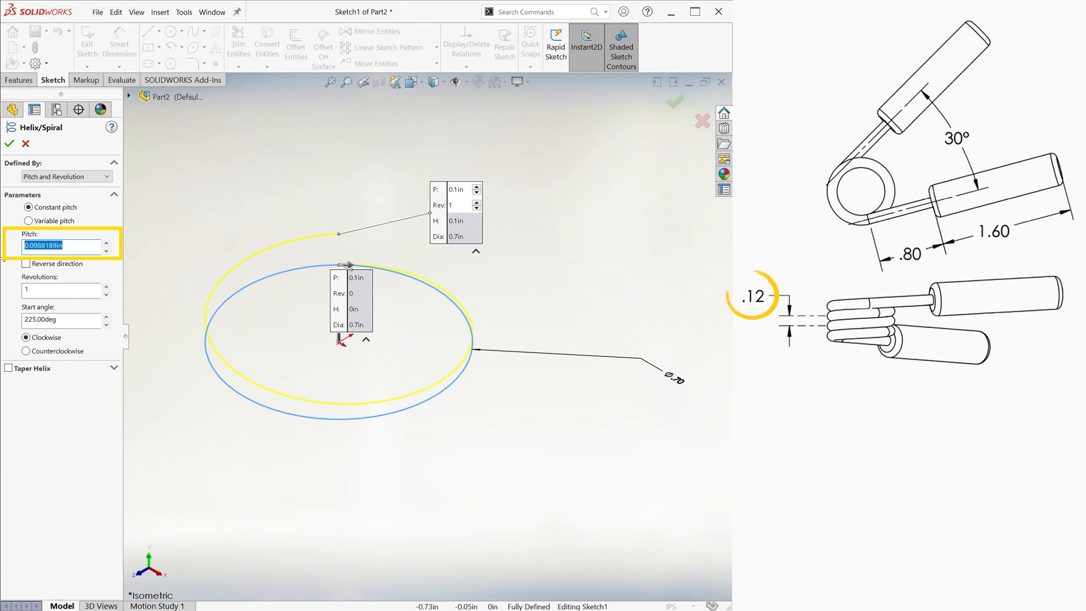
pyautogui.write('0.12in')
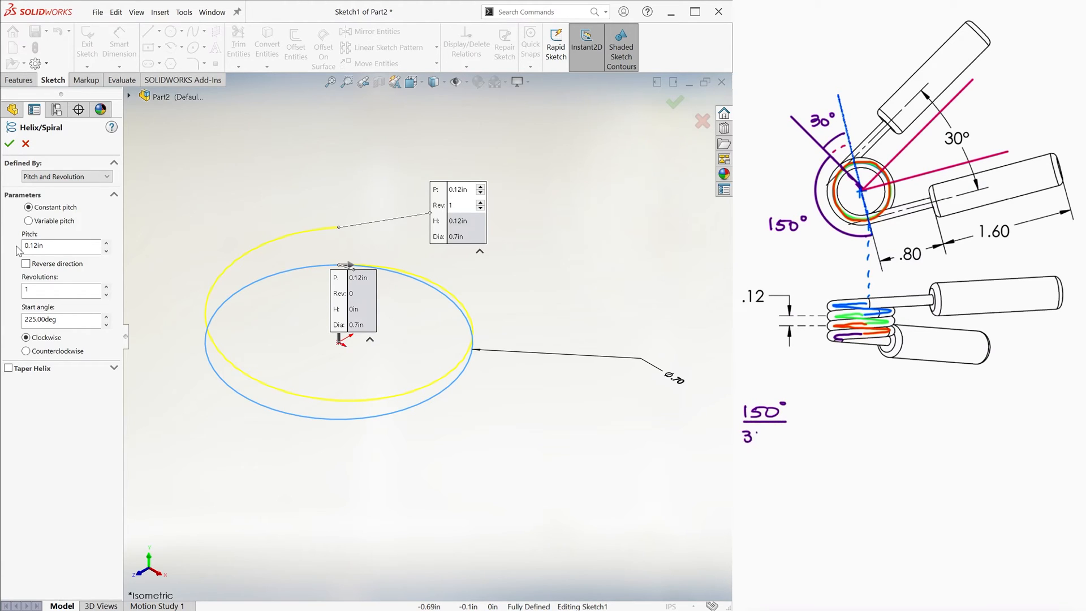
pyautogui.write('FULL TURN =')
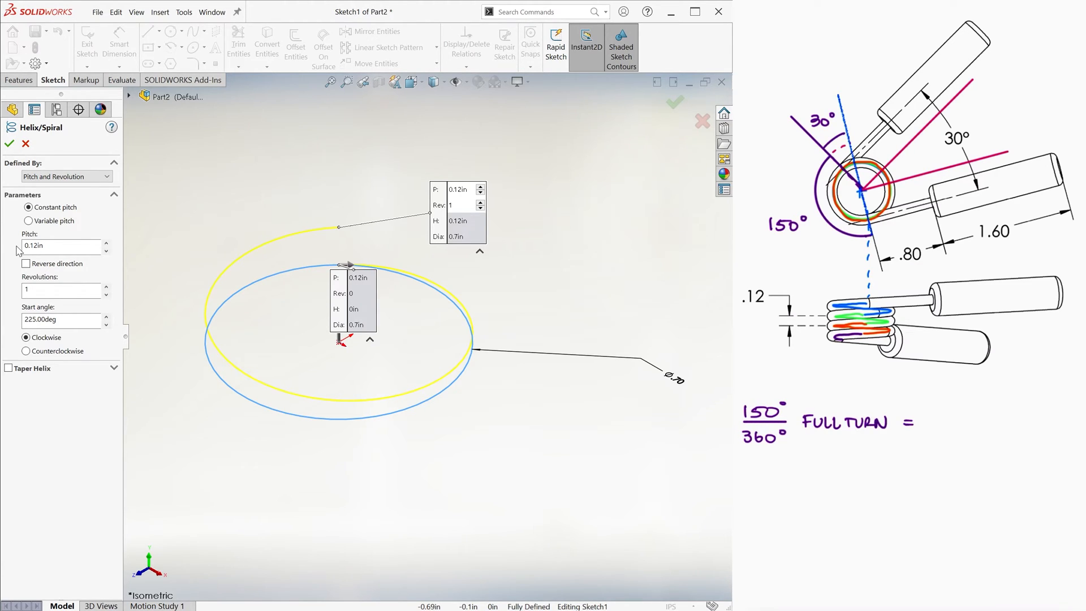
pyautogui.write('0.416 turns')
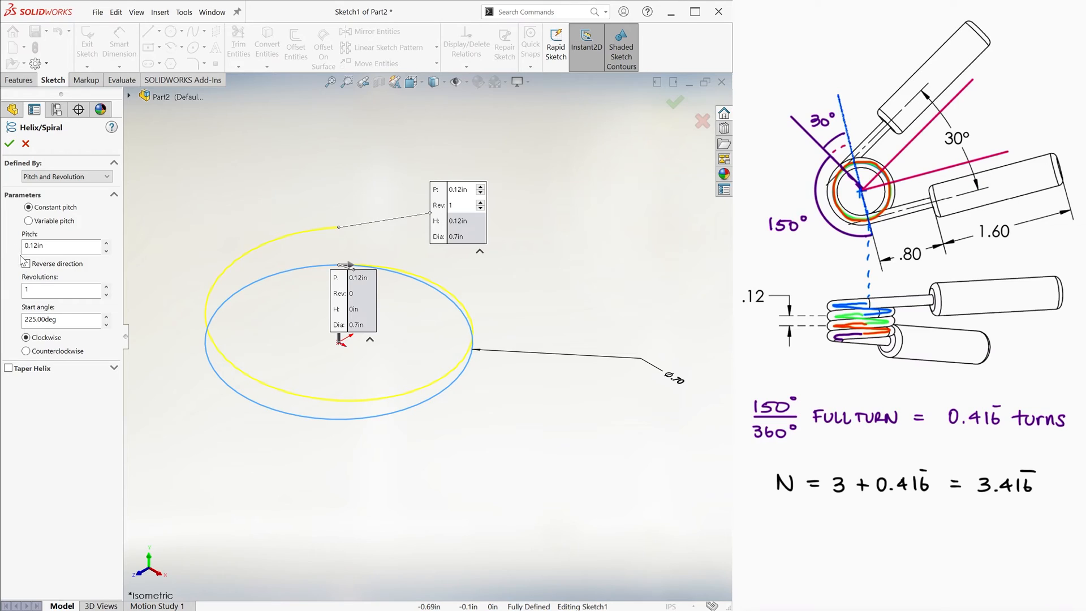
pyautogui.write('3.41666')
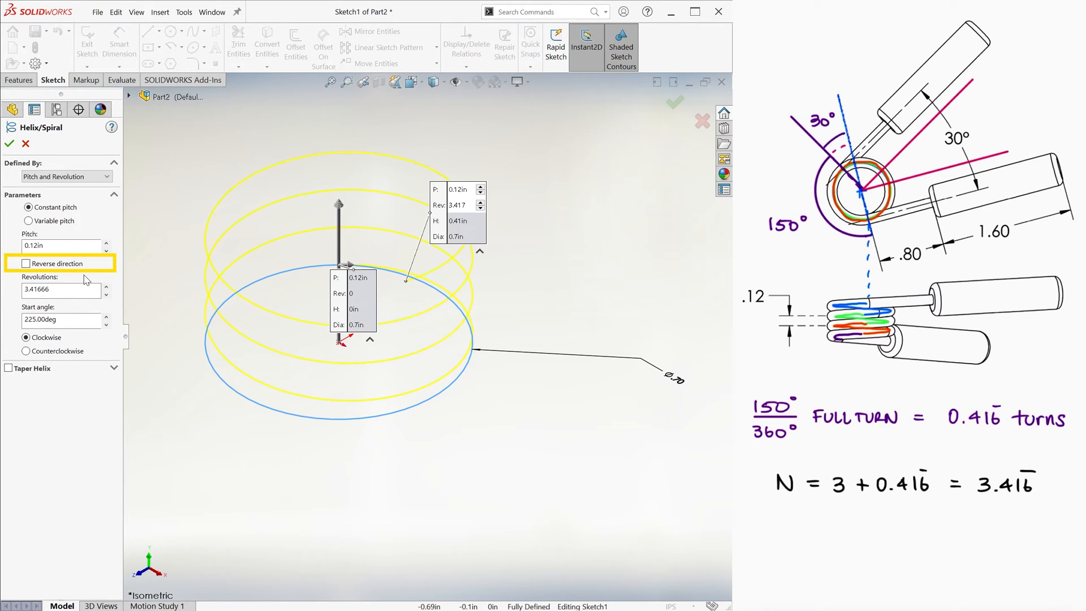
pyautogui.click(27, 351)
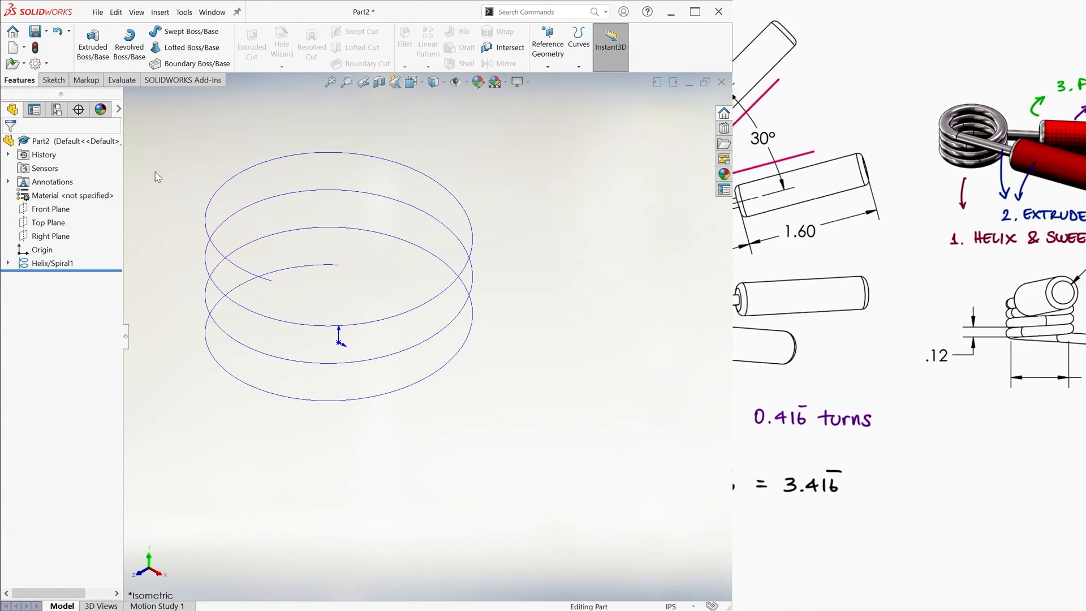
# Step: Sweep a 0.12 in diameter circular profile along Helix/Spiral1 to form the coil
pyautogui.click(186, 31)
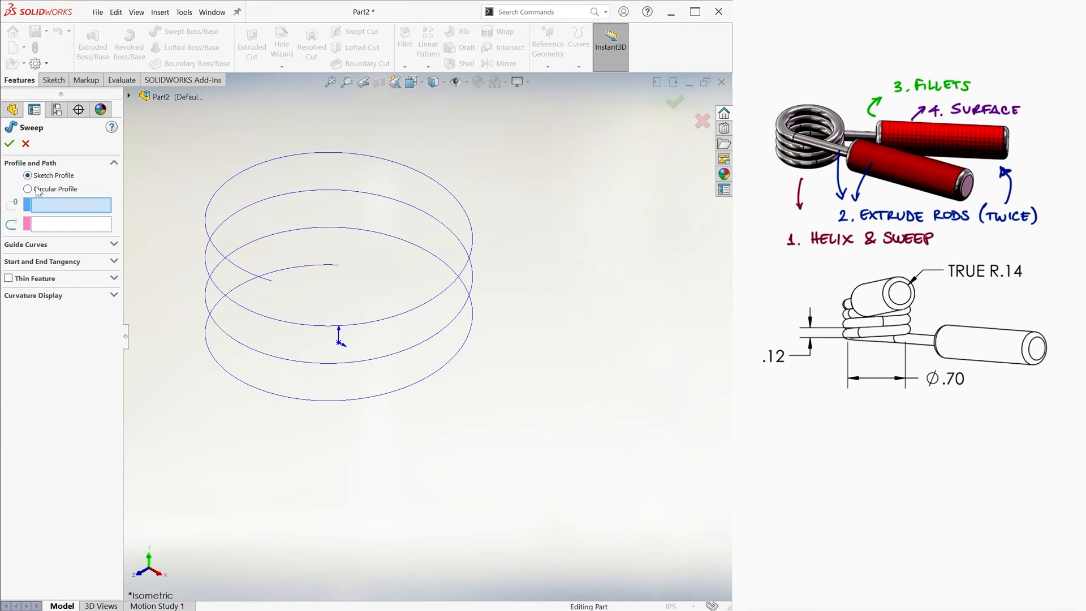
pyautogui.click(28, 189)
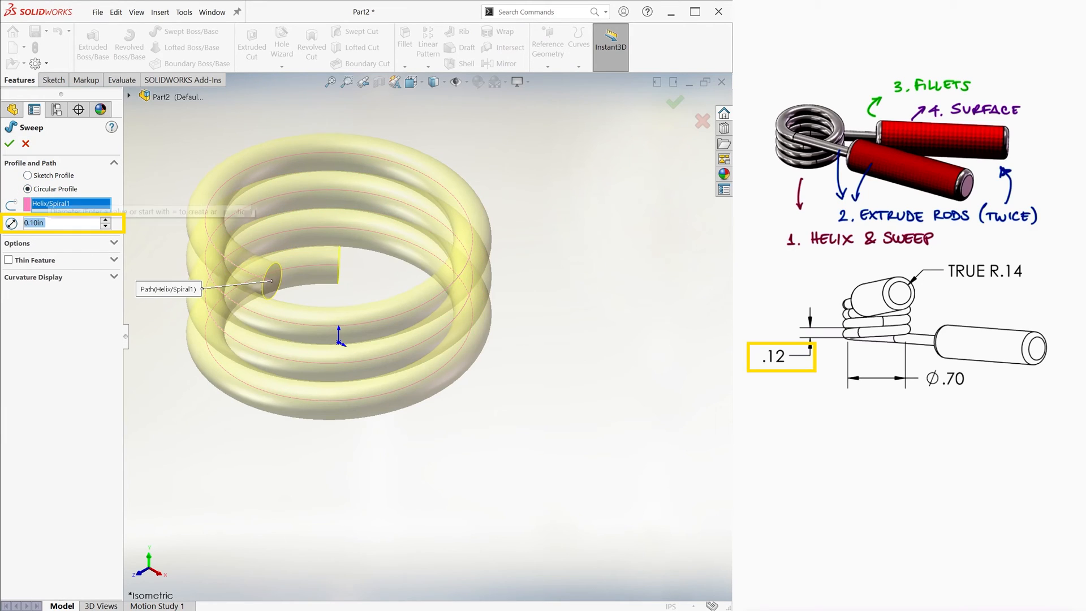
pyautogui.write('0.12in')
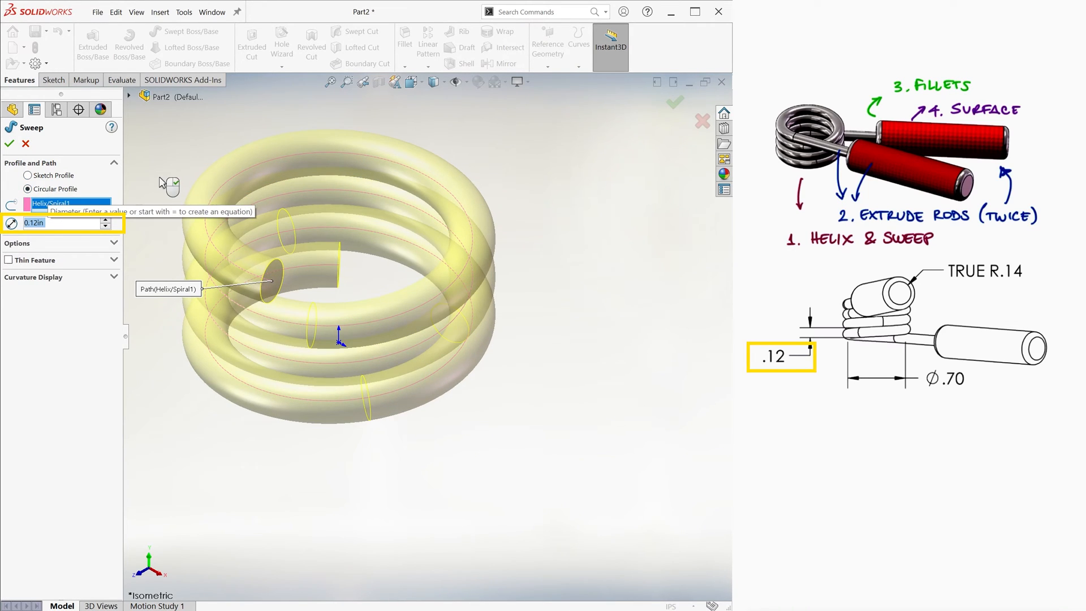
pyautogui.click(9, 144)
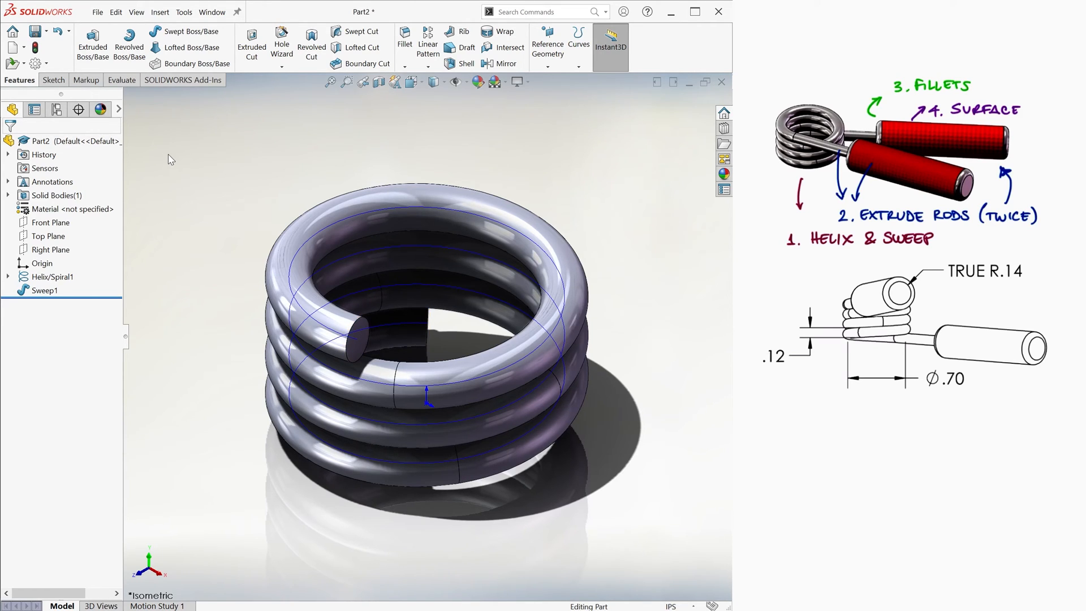
# Step: Extrude a 0.80 in wire rod from a wire-sized circle on the coil end face, unmerged
pyautogui.click(44, 290)
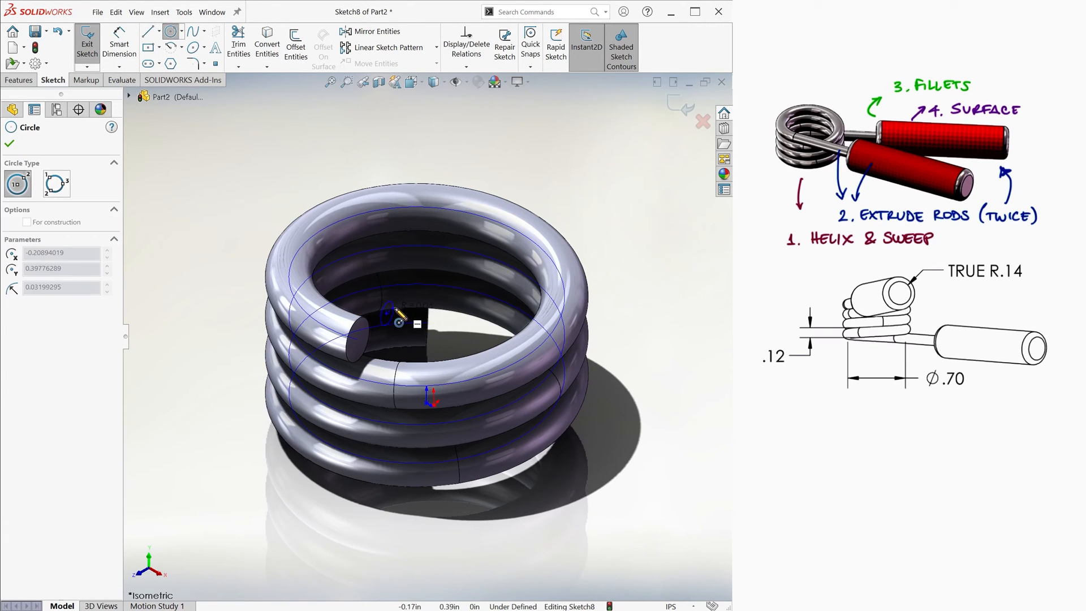
pyautogui.moveTo(386, 313); pyautogui.dragTo(504, 169)
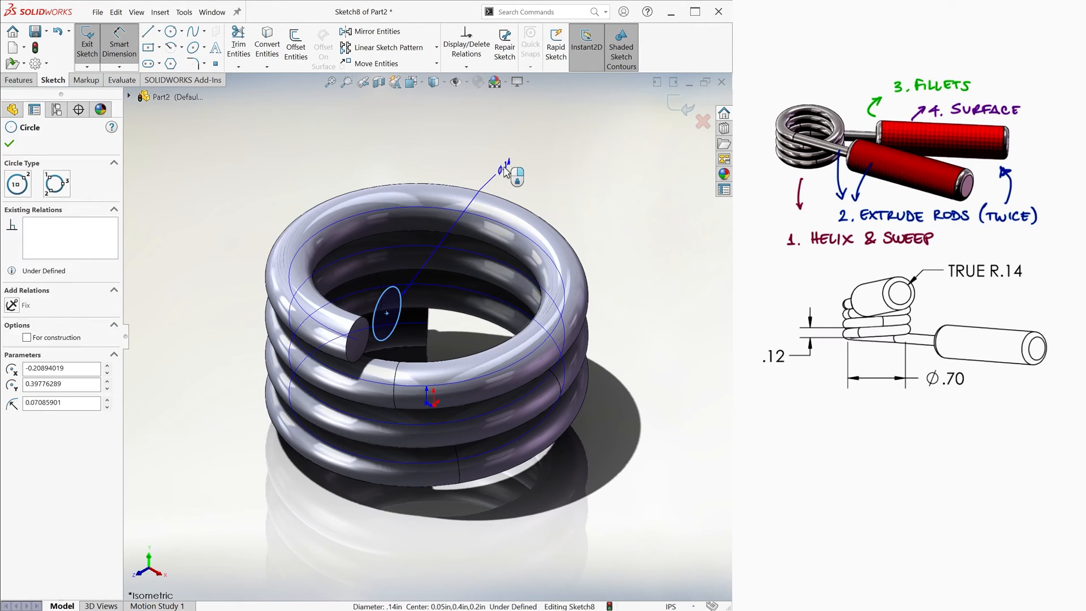
pyautogui.click(466, 47)
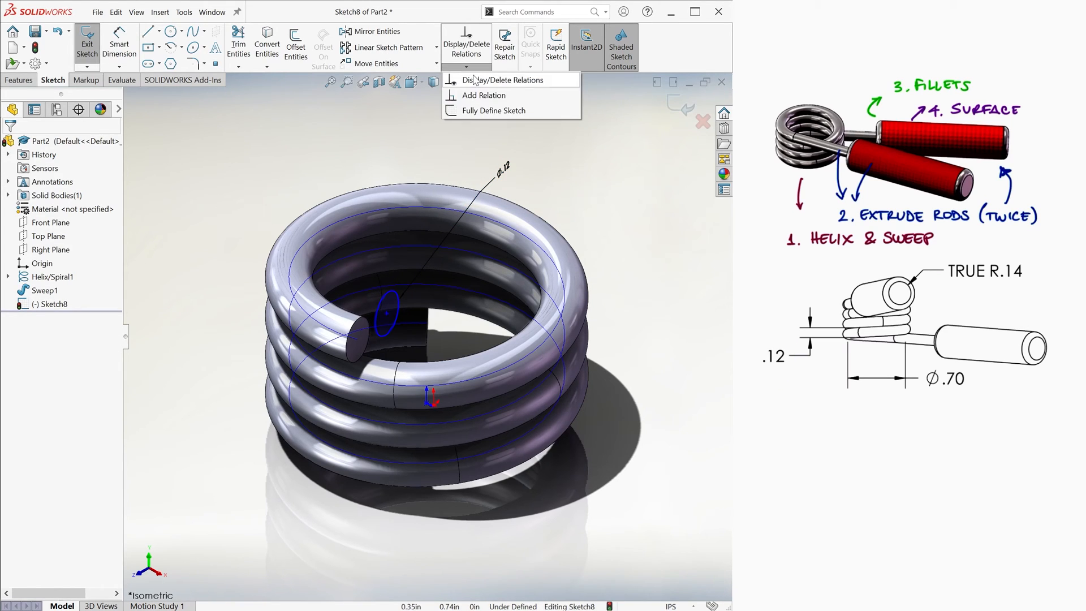
pyautogui.click(482, 95)
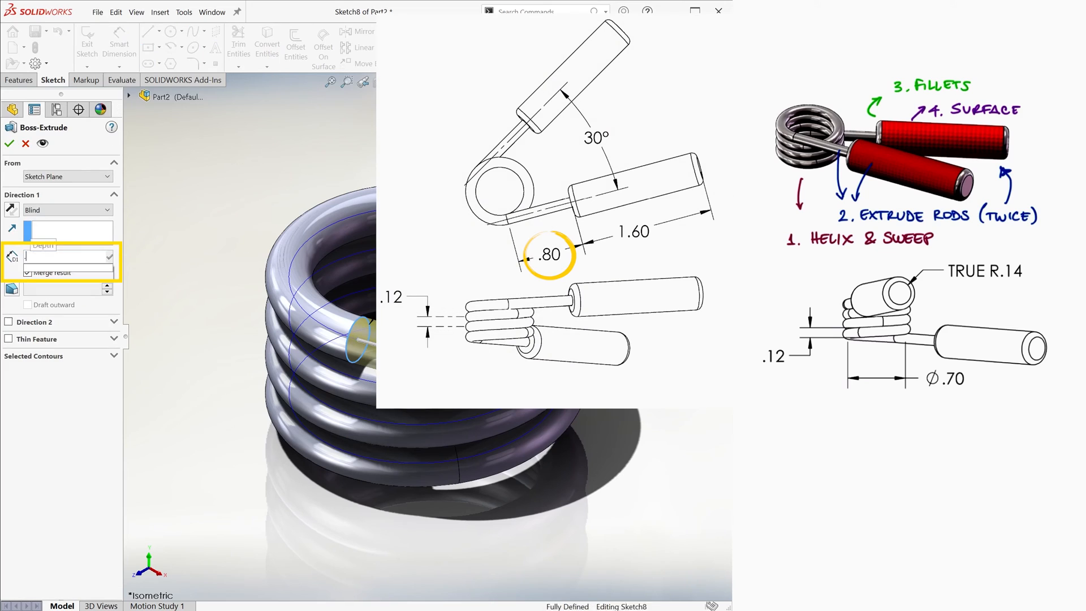
pyautogui.write('0.80in')
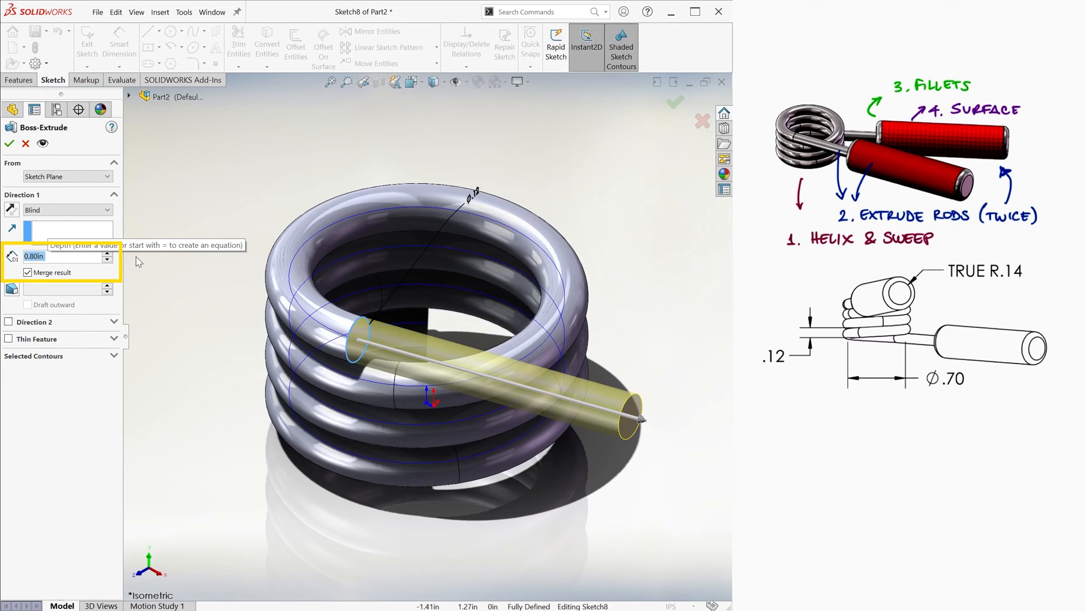
pyautogui.click(27, 272)
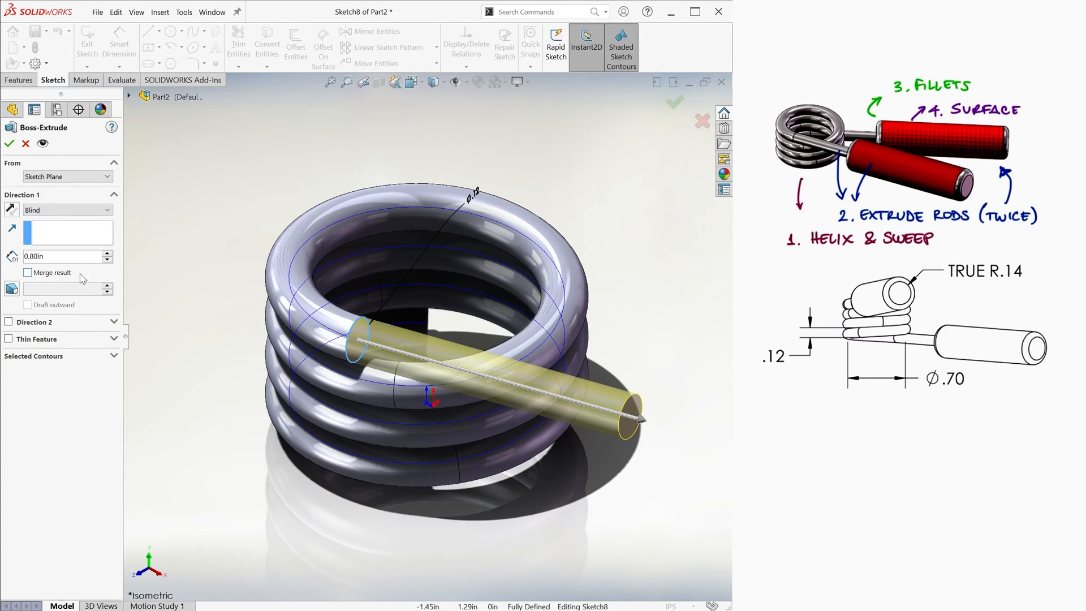
pyautogui.click(9, 143)
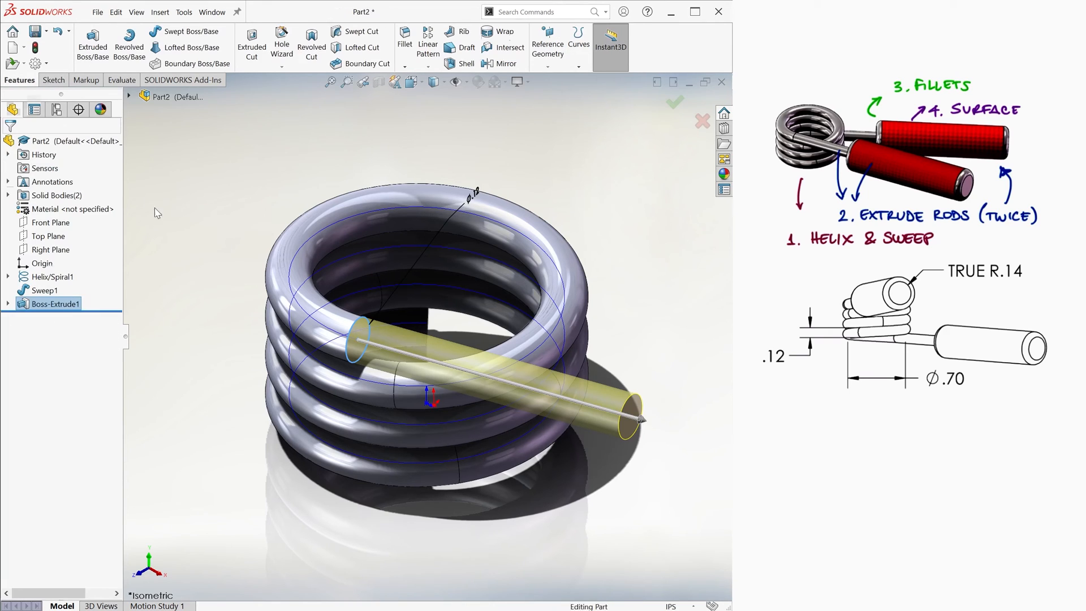
# Step: Extrude the 0.40 in diameter handle cylinders on the rod ends
pyautogui.press('ctrl+7')
pyautogui.write('1')
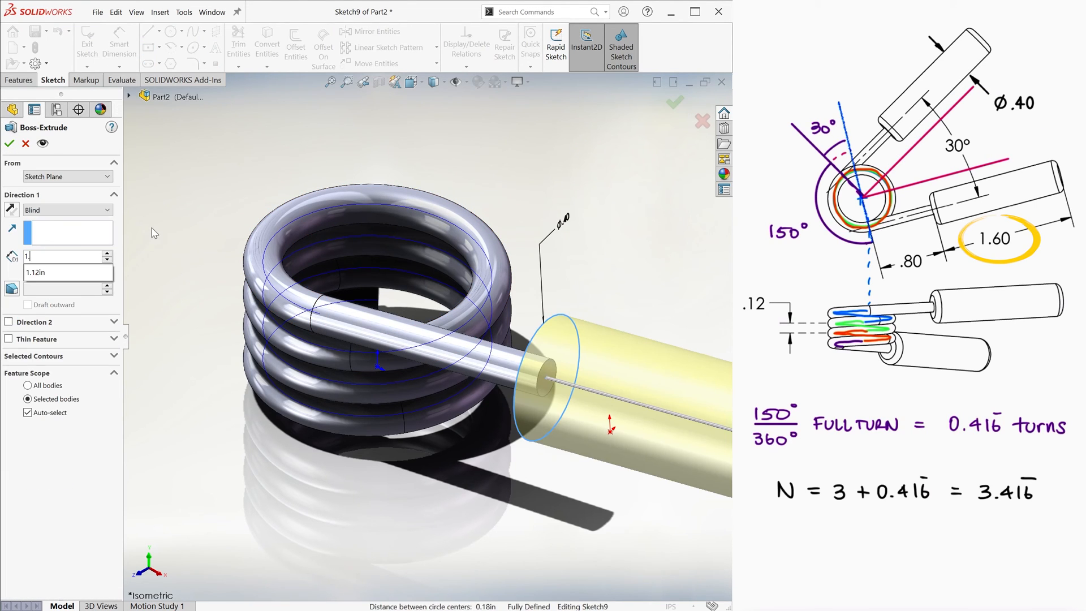
pyautogui.click(10, 143)
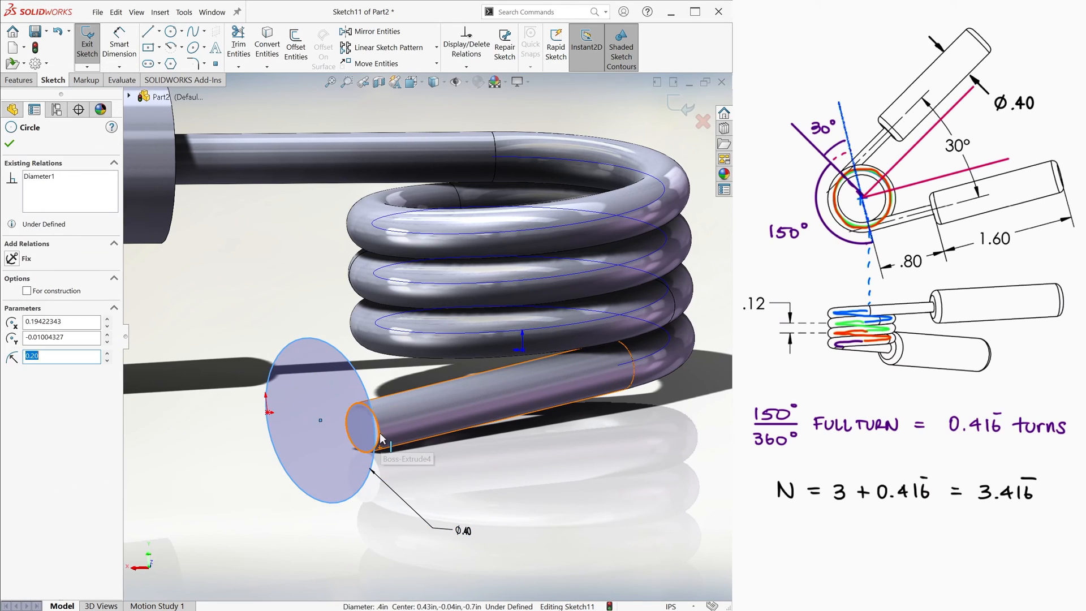
pyautogui.click(87, 43)
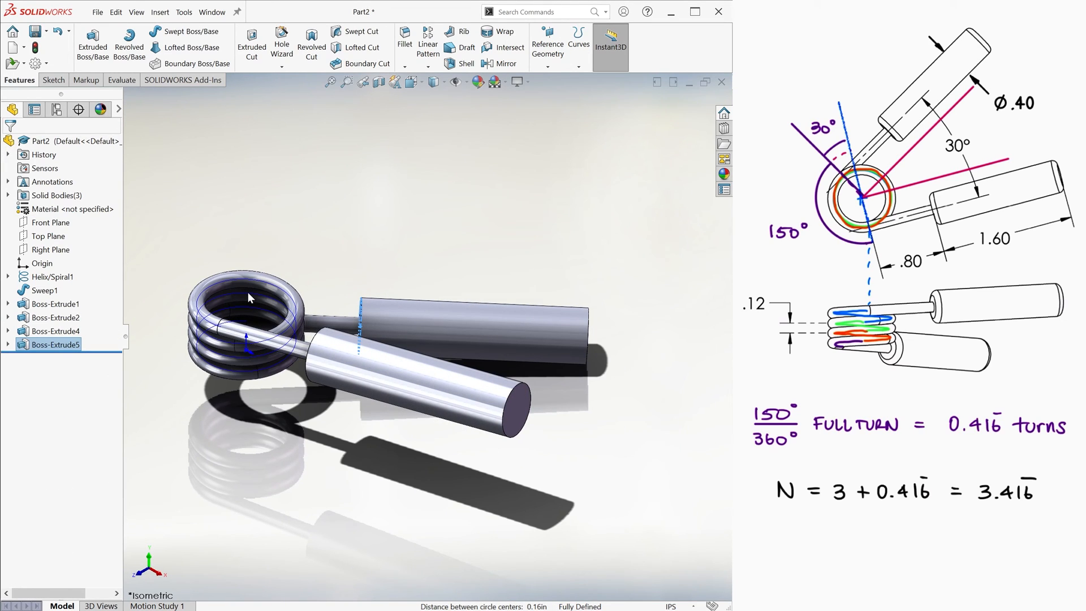
# Step: Fillet the handle end edges with a 0.06 in radius
pyautogui.click(403, 38)
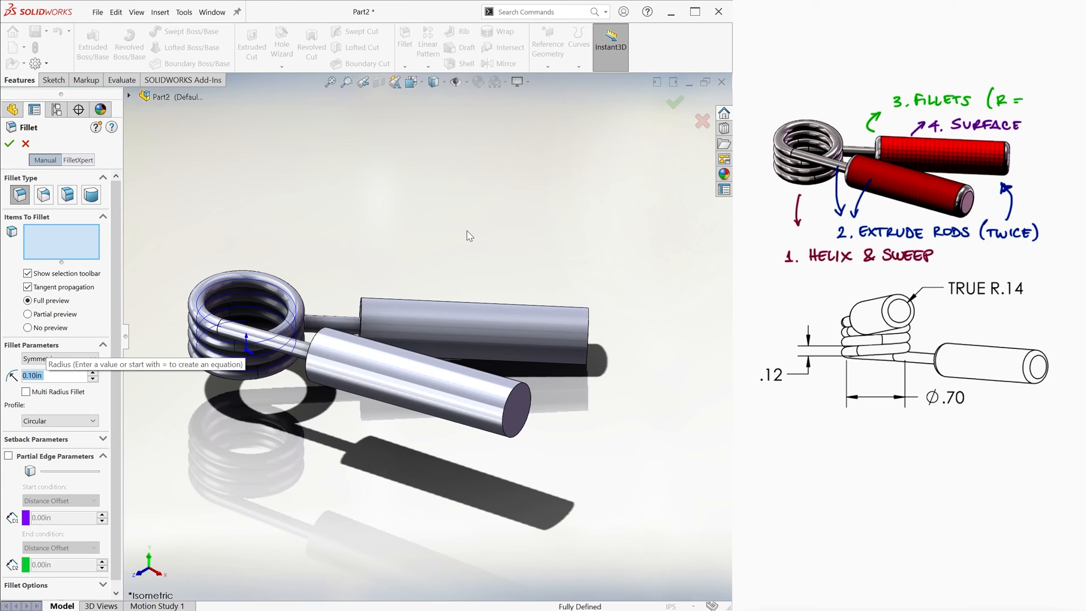
pyautogui.write('0.06in')
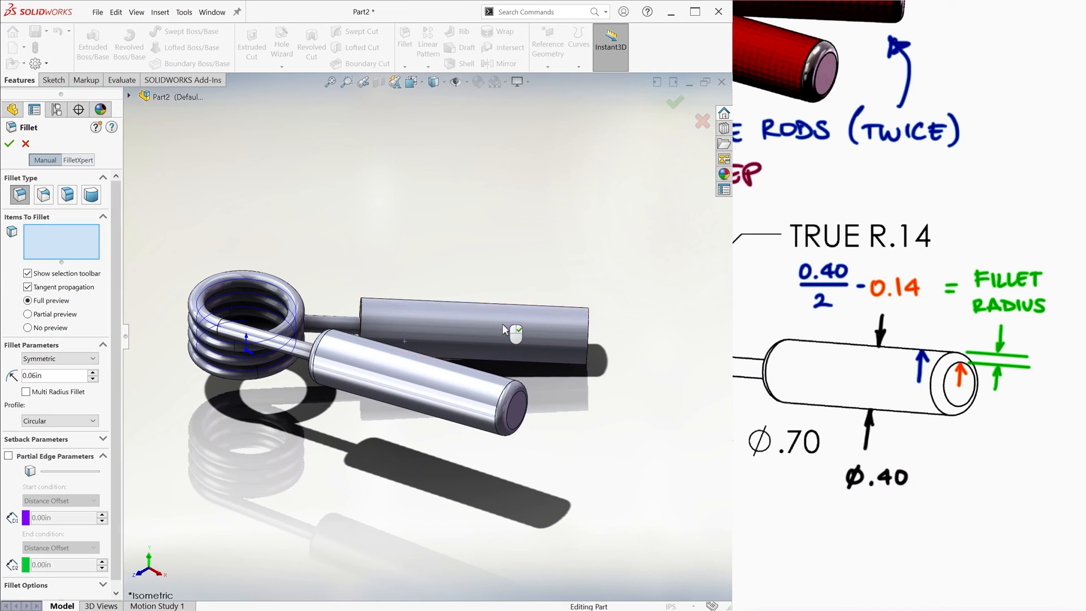
pyautogui.click(10, 143)
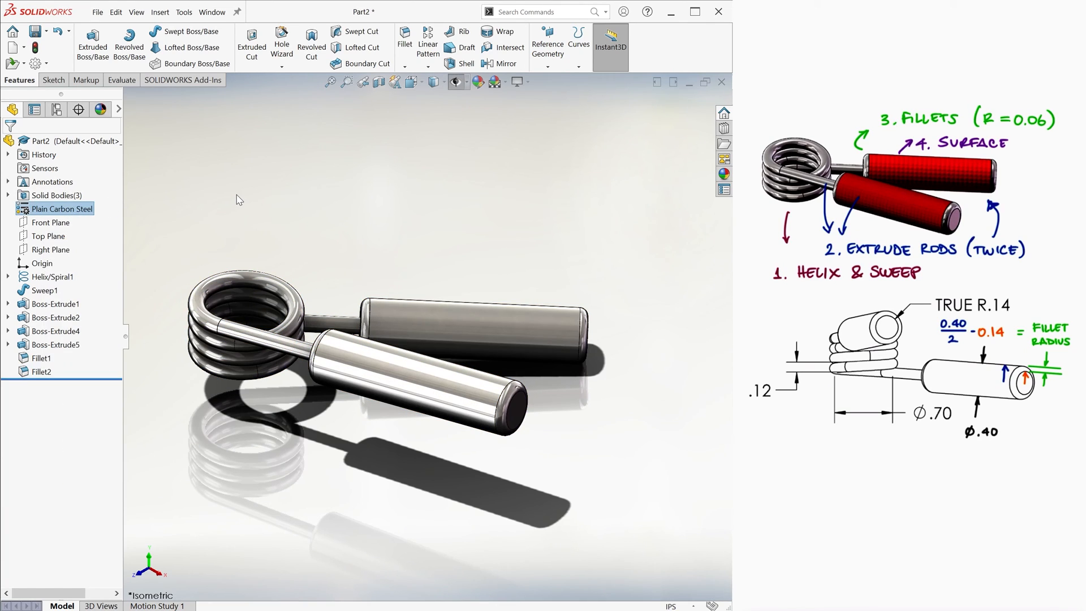
# Step: Apply dimpled plastic to a handle face and recolour it green
pyautogui.rightClick(388, 326)
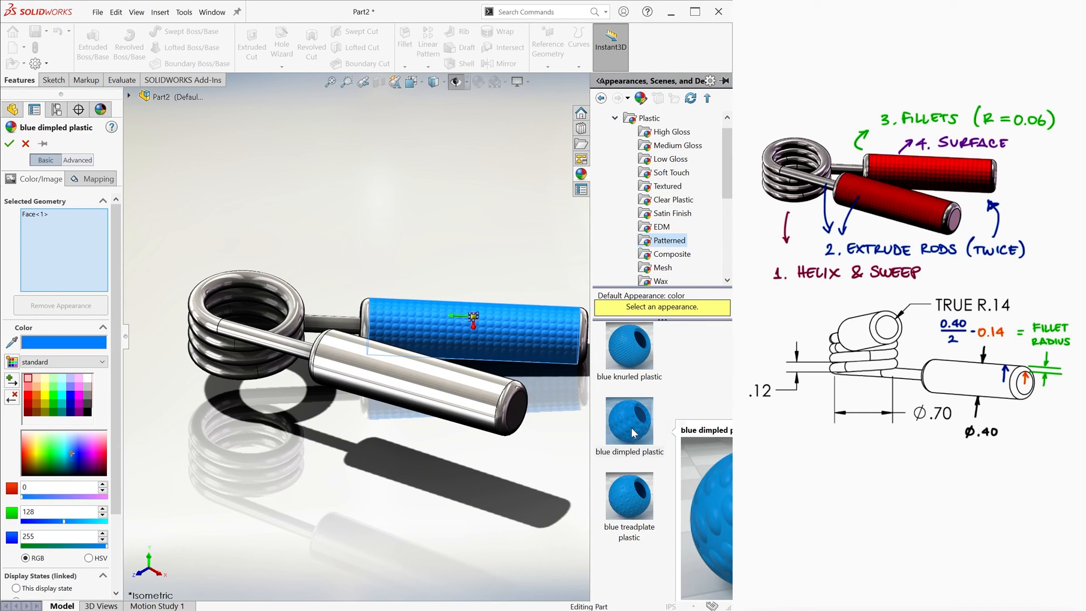
pyautogui.click(55, 407)
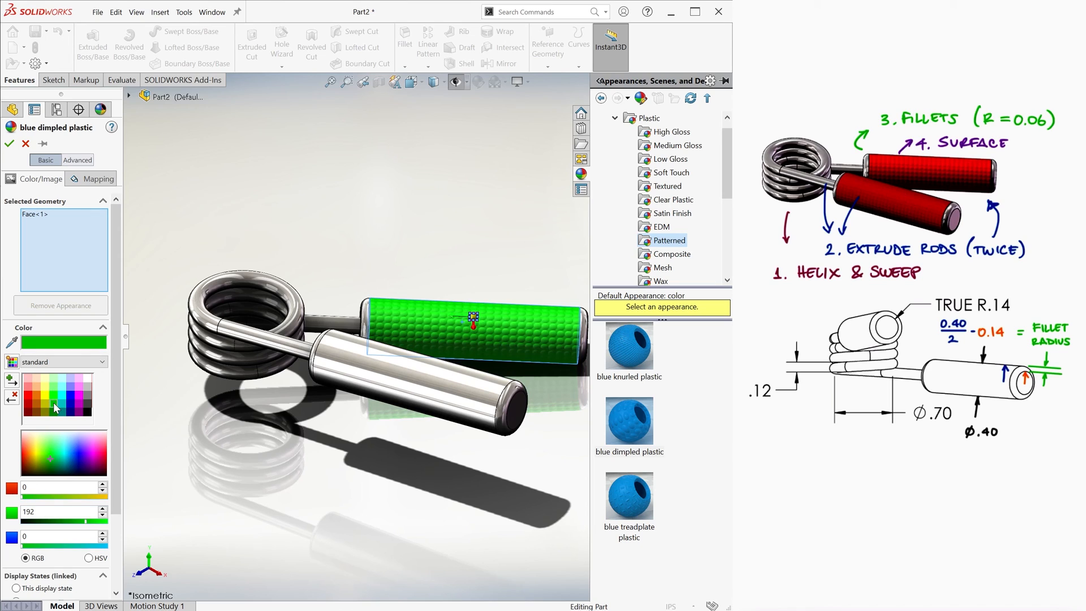